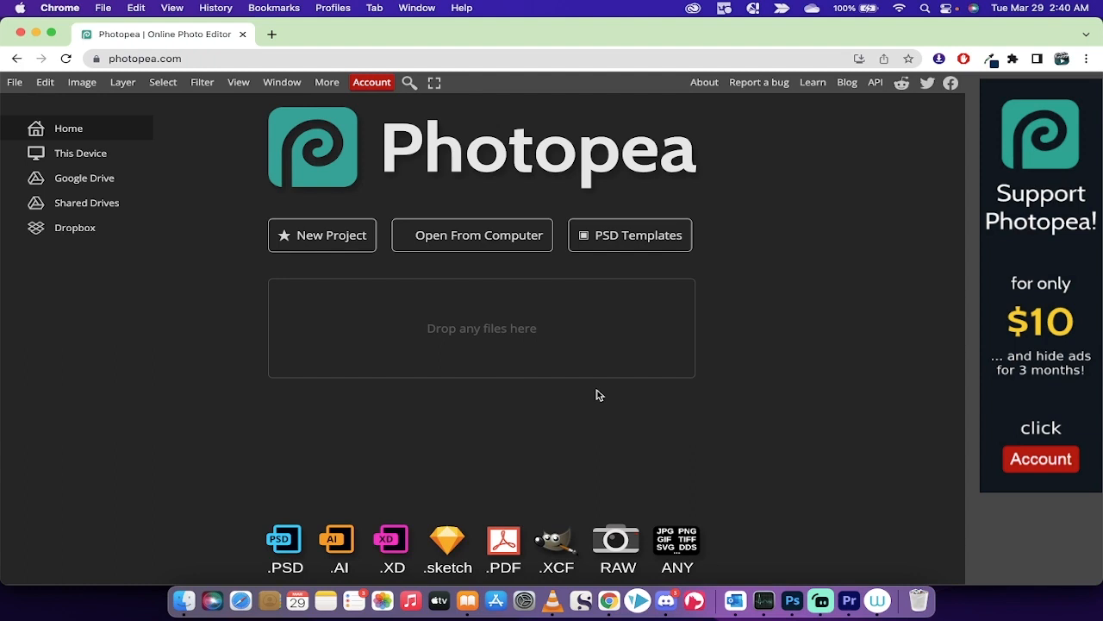
pyautogui.moveTo(359, 268)
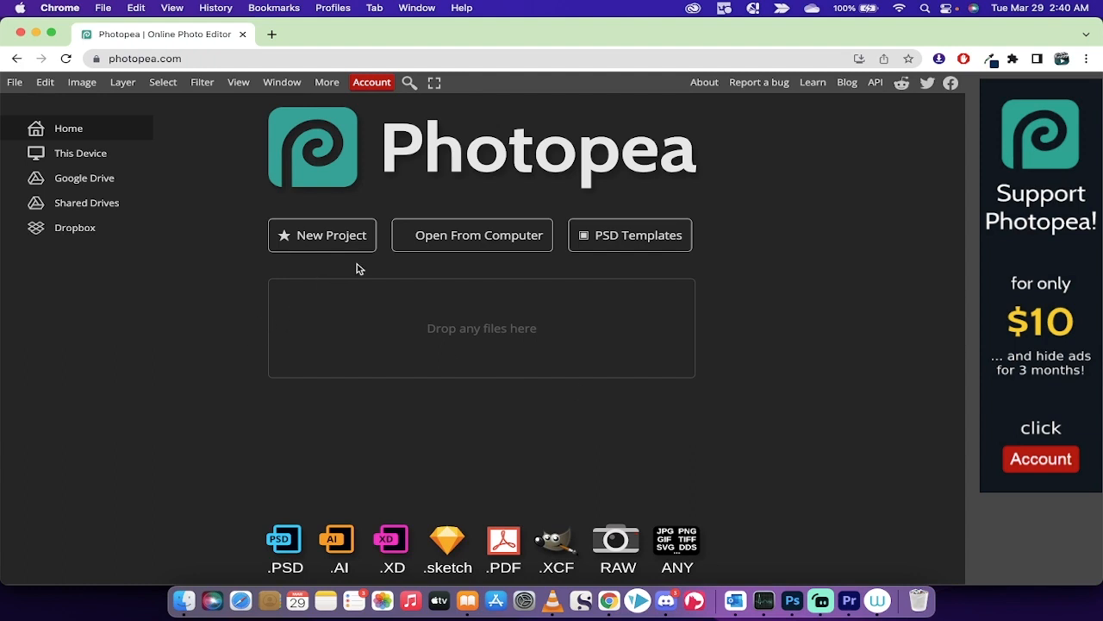
pyautogui.moveTo(795, 278)
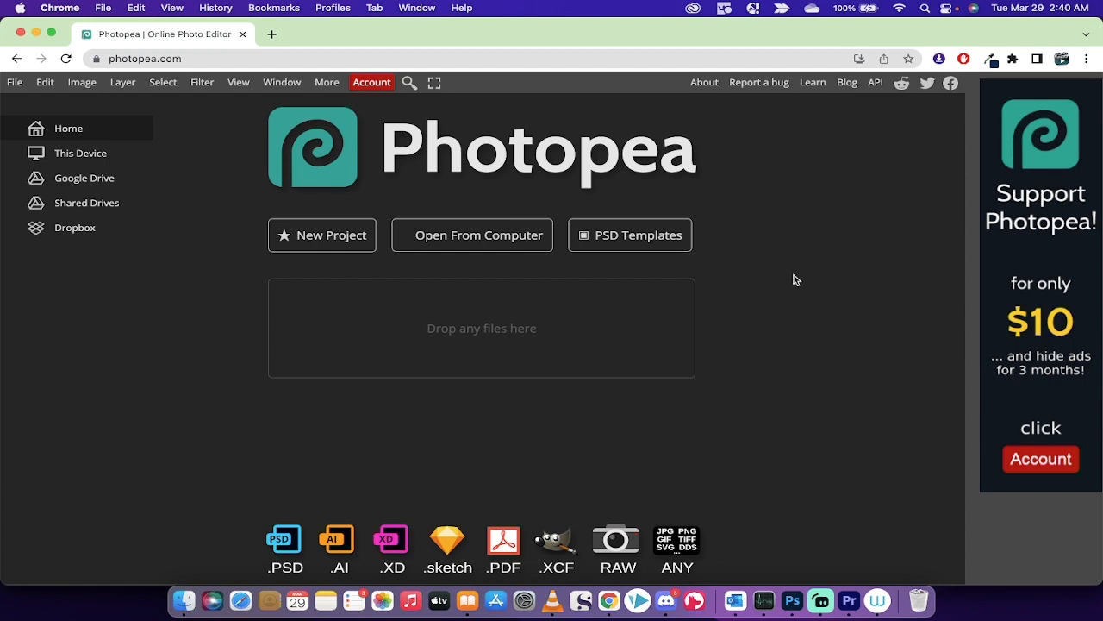
pyautogui.moveTo(412, 194)
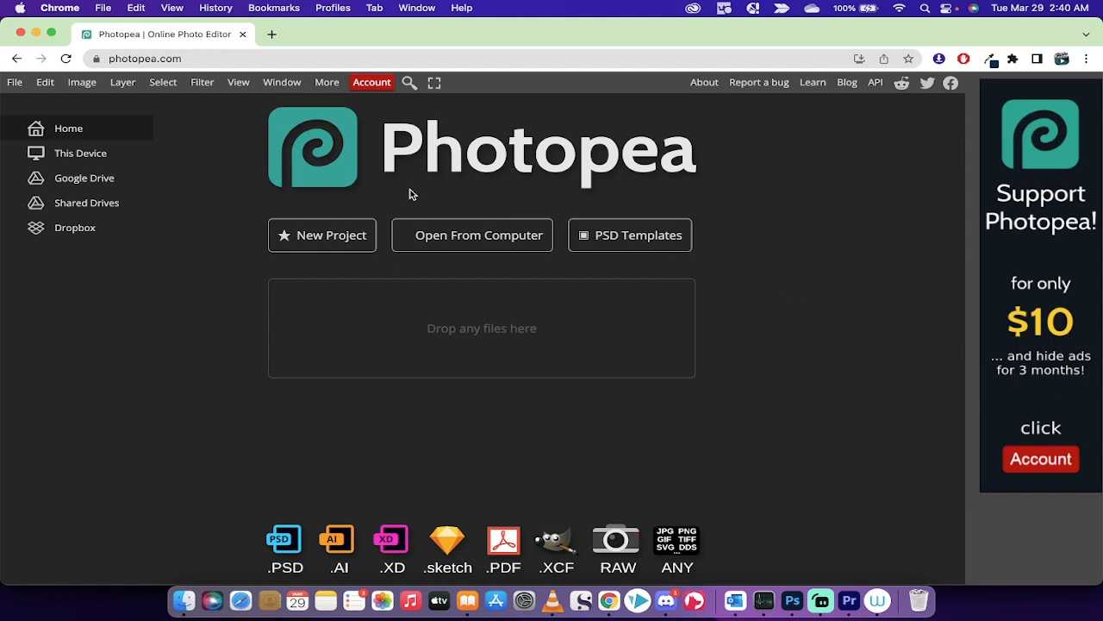
pyautogui.moveTo(322, 235)
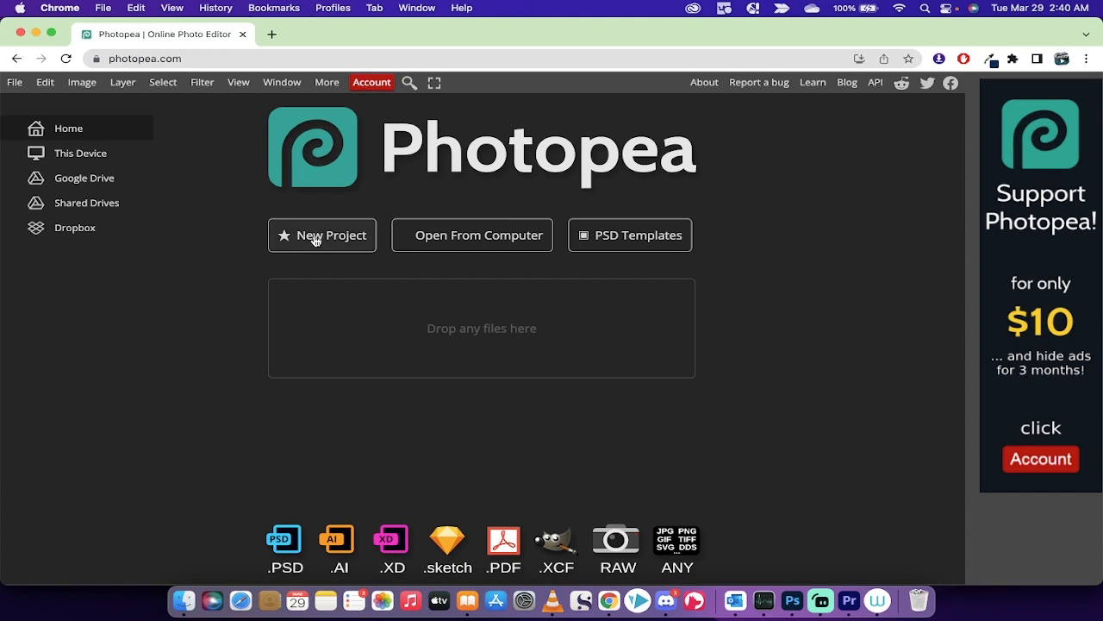
# Choose the 512 × 512 px icon preset with a Transparent background for the new project
pyautogui.click(321, 235)
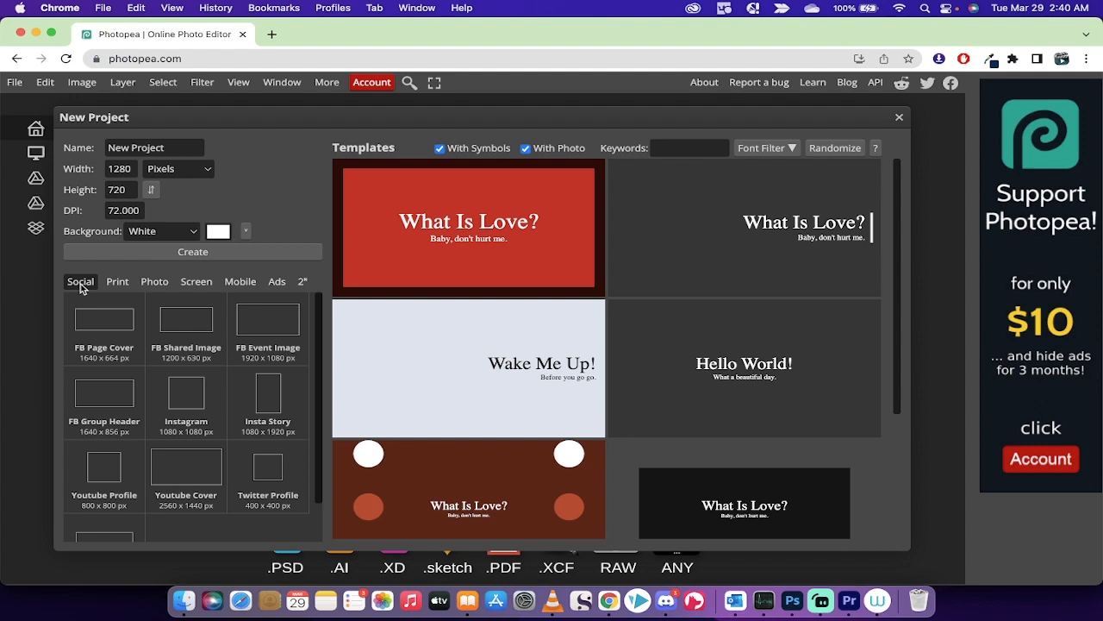
pyautogui.moveTo(308, 273)
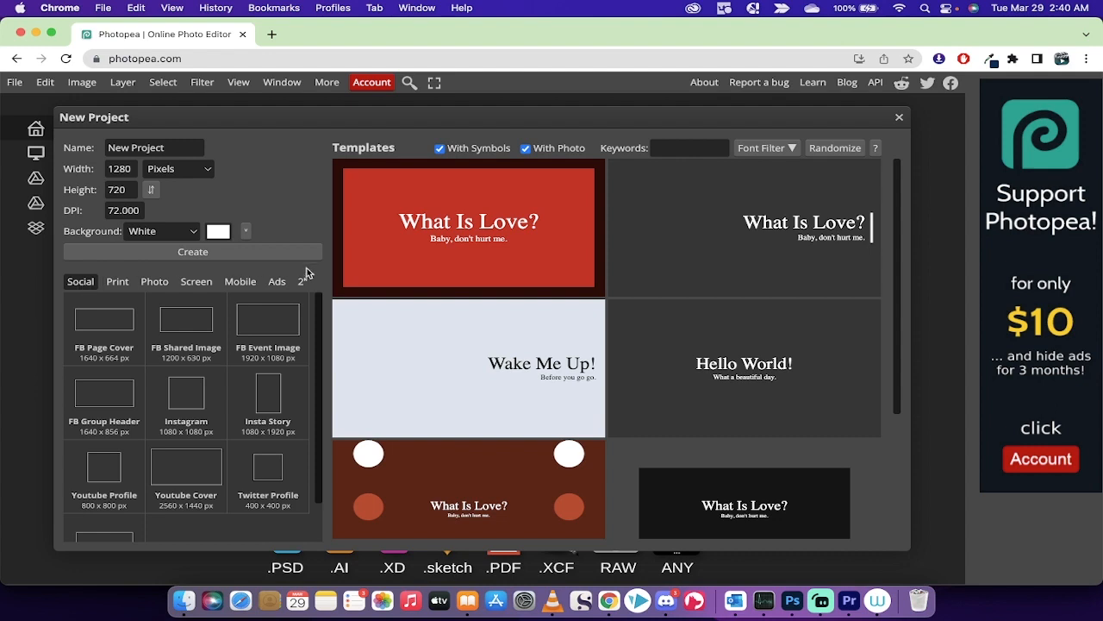
pyautogui.click(301, 281)
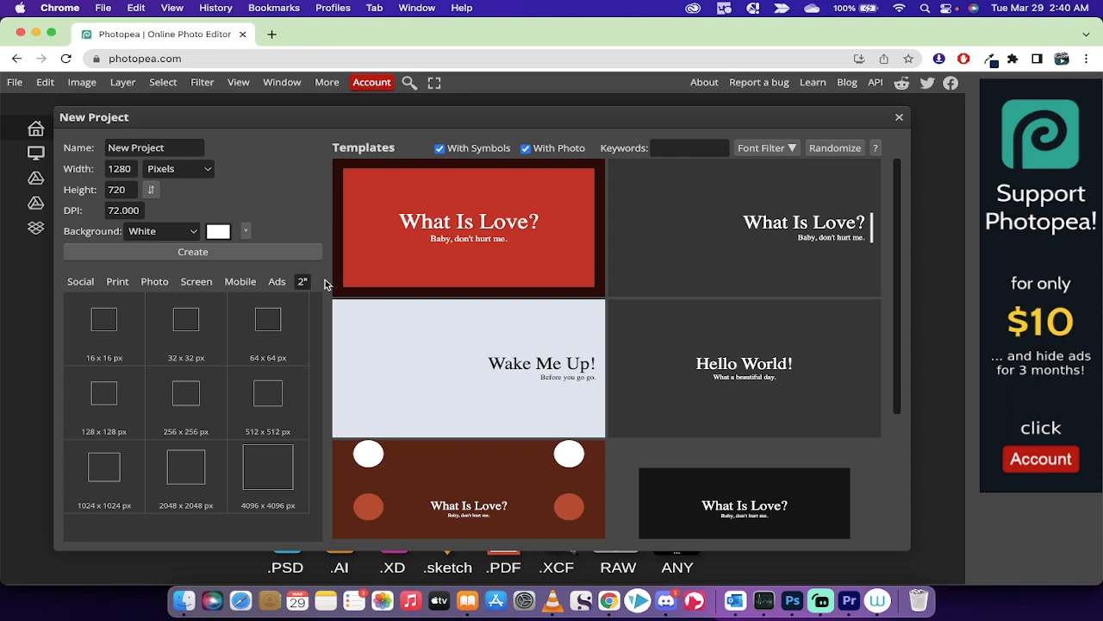
pyautogui.moveTo(329, 321)
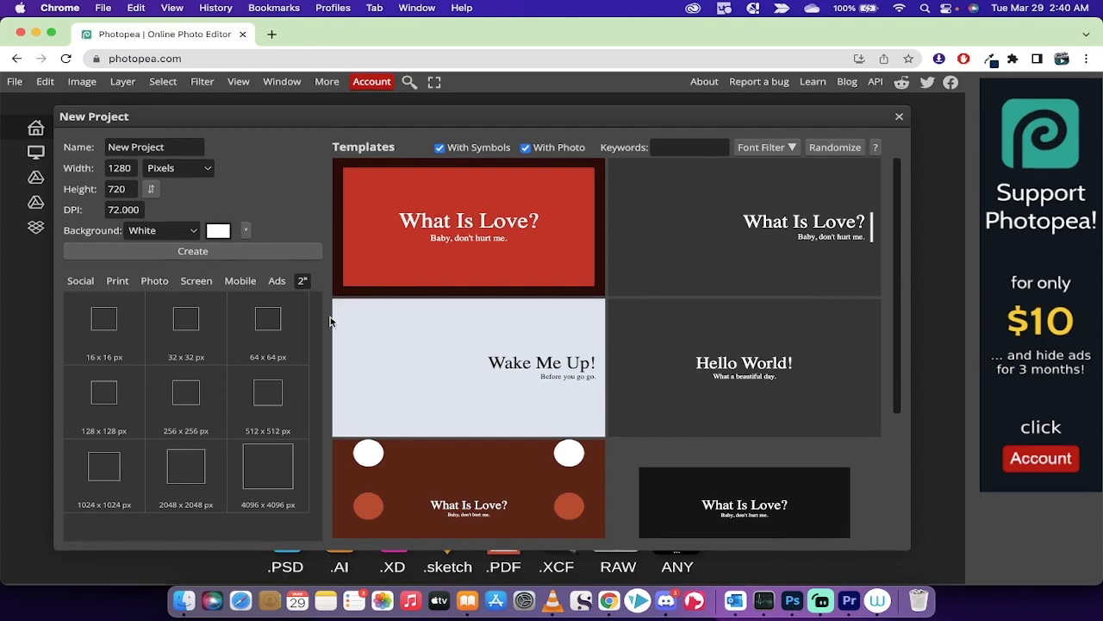
pyautogui.moveTo(268, 392)
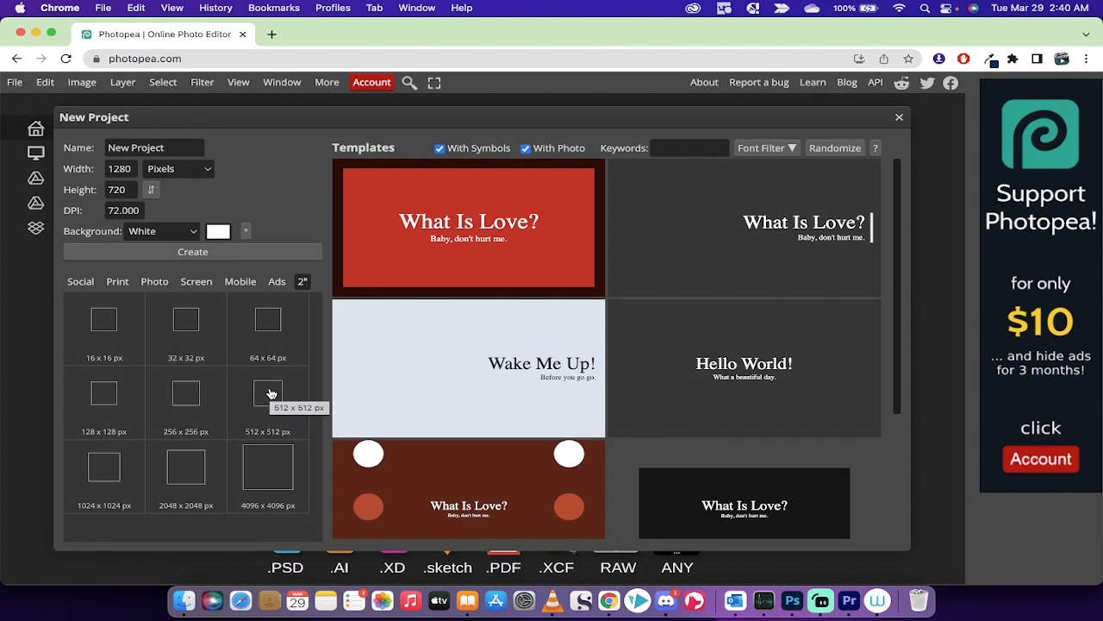
pyautogui.moveTo(290, 353)
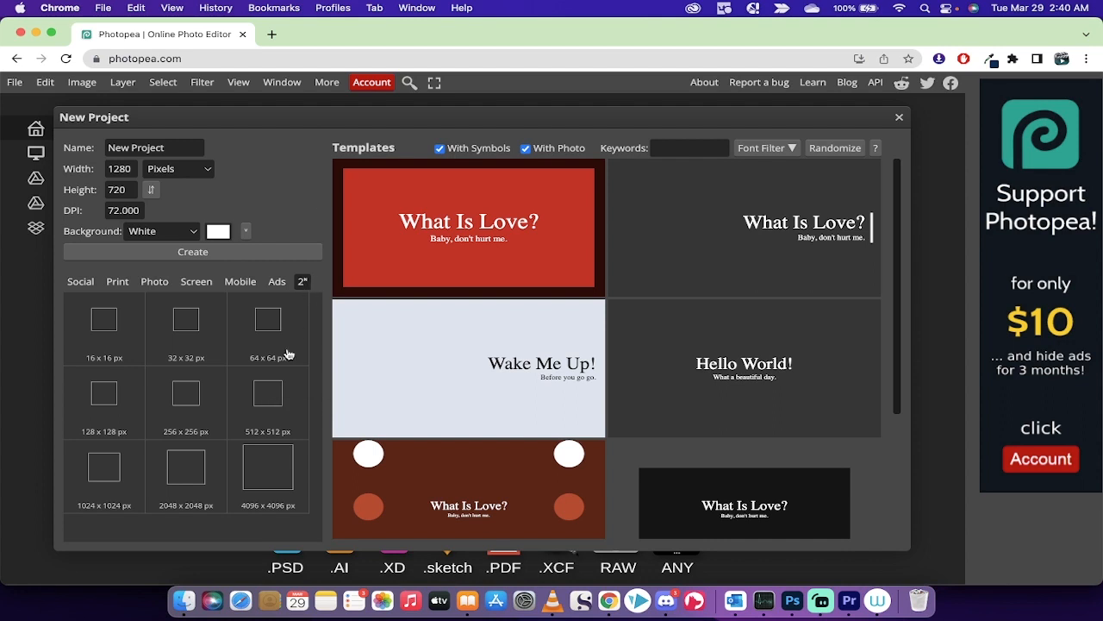
pyautogui.moveTo(268, 393)
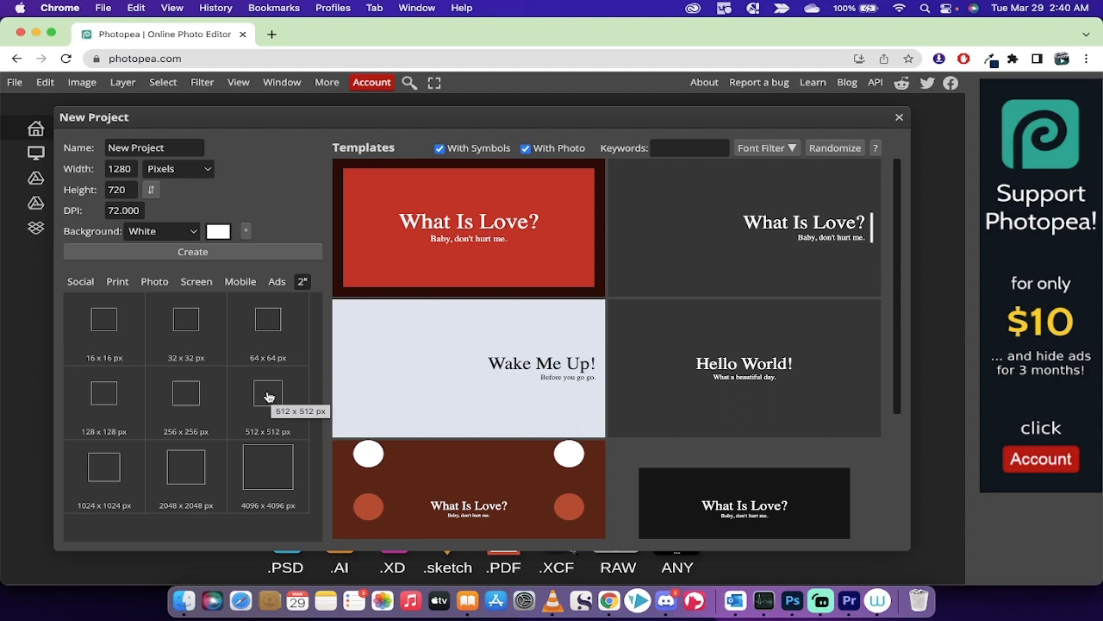
pyautogui.click(267, 394)
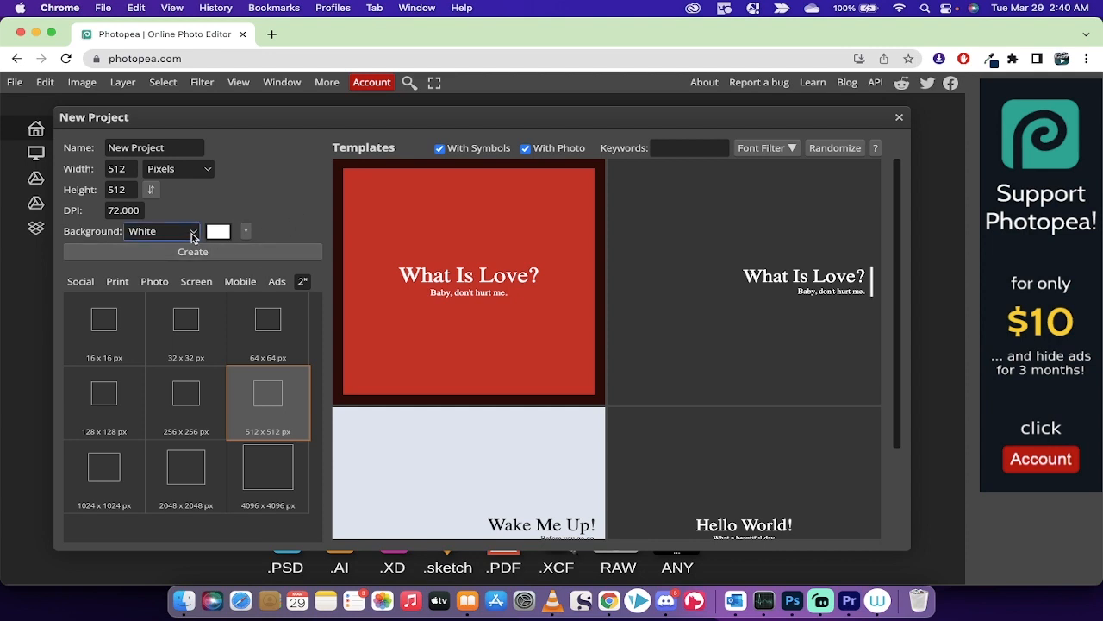
pyautogui.click(161, 231)
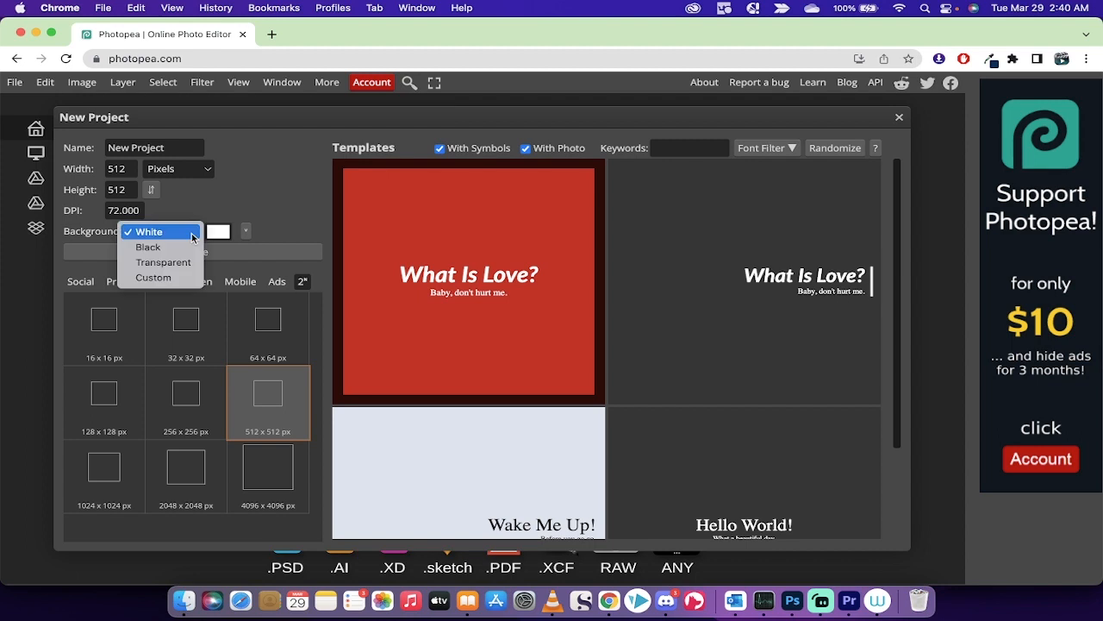
pyautogui.moveTo(163, 262)
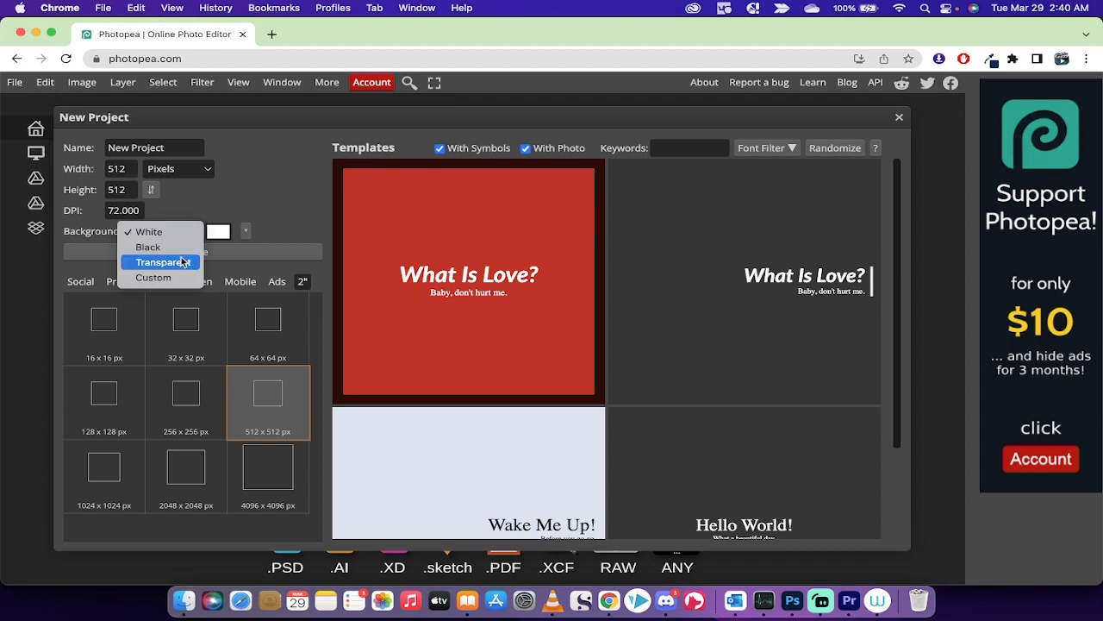
pyautogui.click(162, 262)
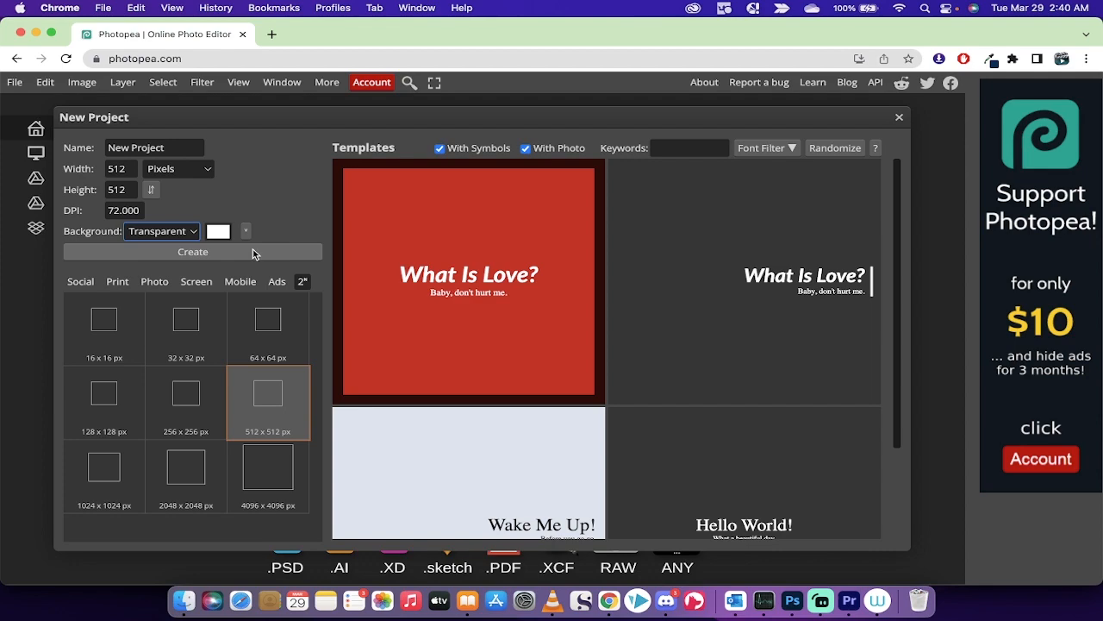
# Create the blank transparent 512 × 512 document
pyautogui.click(192, 252)
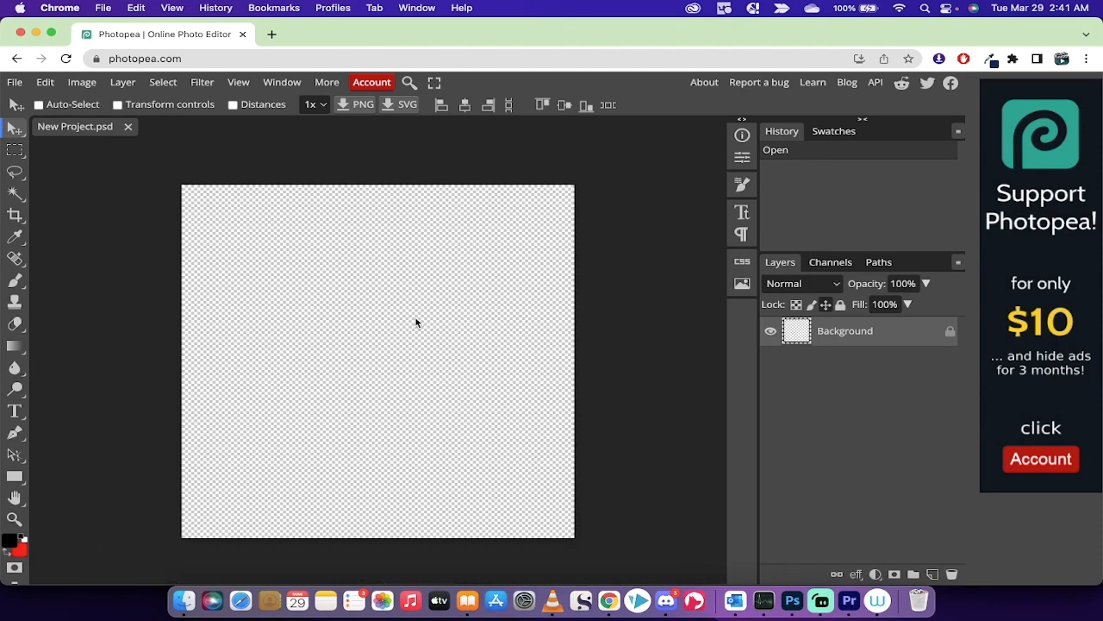
pyautogui.moveTo(252, 228)
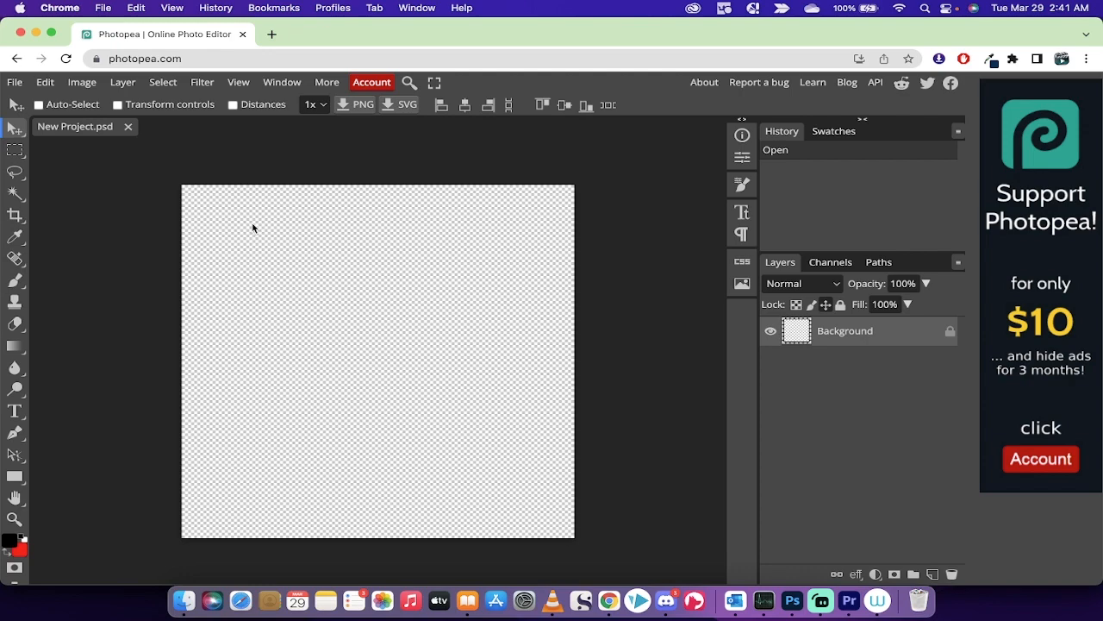
pyautogui.moveTo(858, 455)
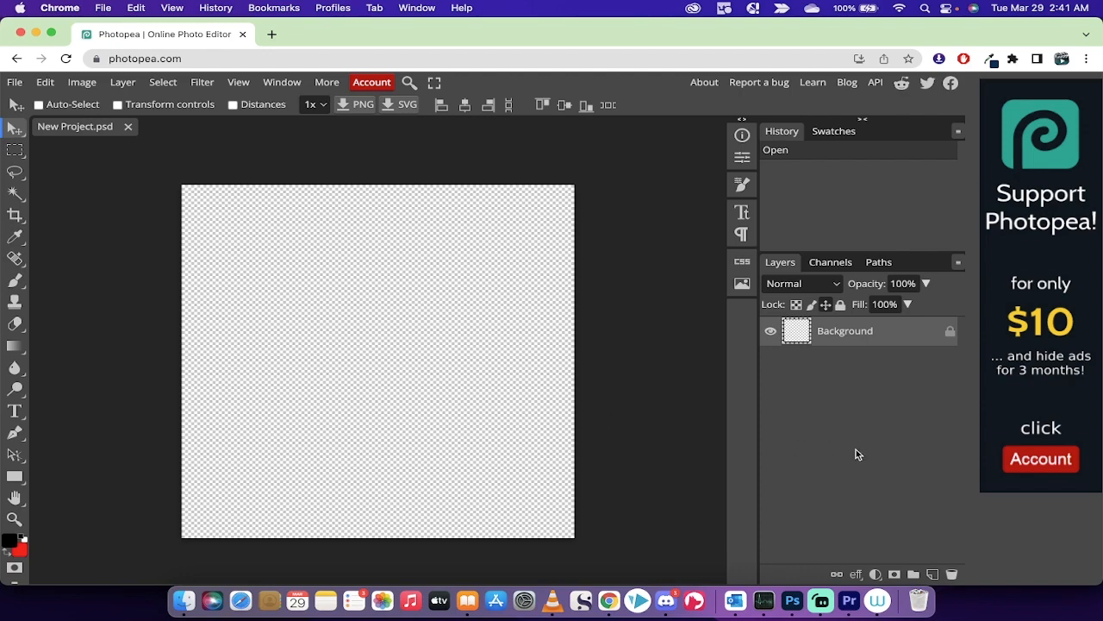
pyautogui.moveTo(868, 447)
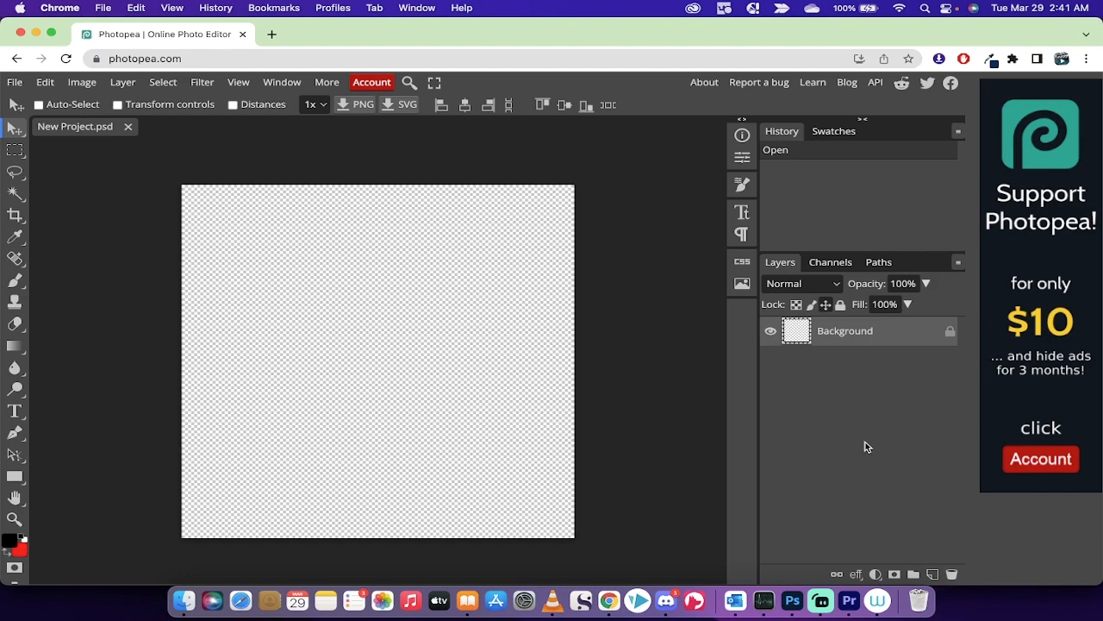
pyautogui.moveTo(603, 472)
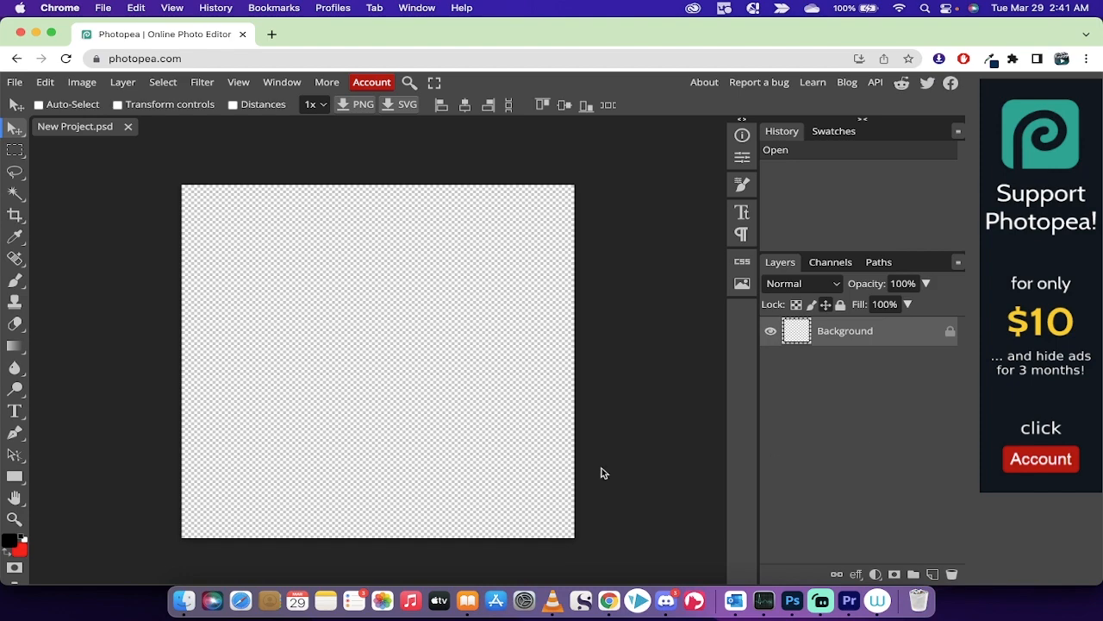
pyautogui.moveTo(197, 580)
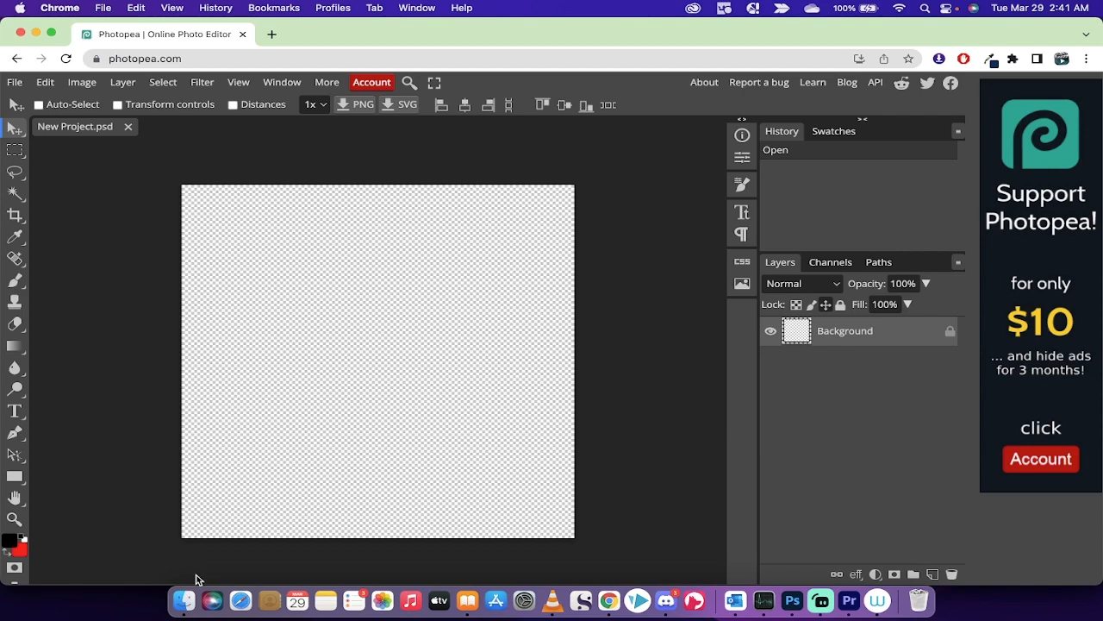
pyautogui.moveTo(184, 600)
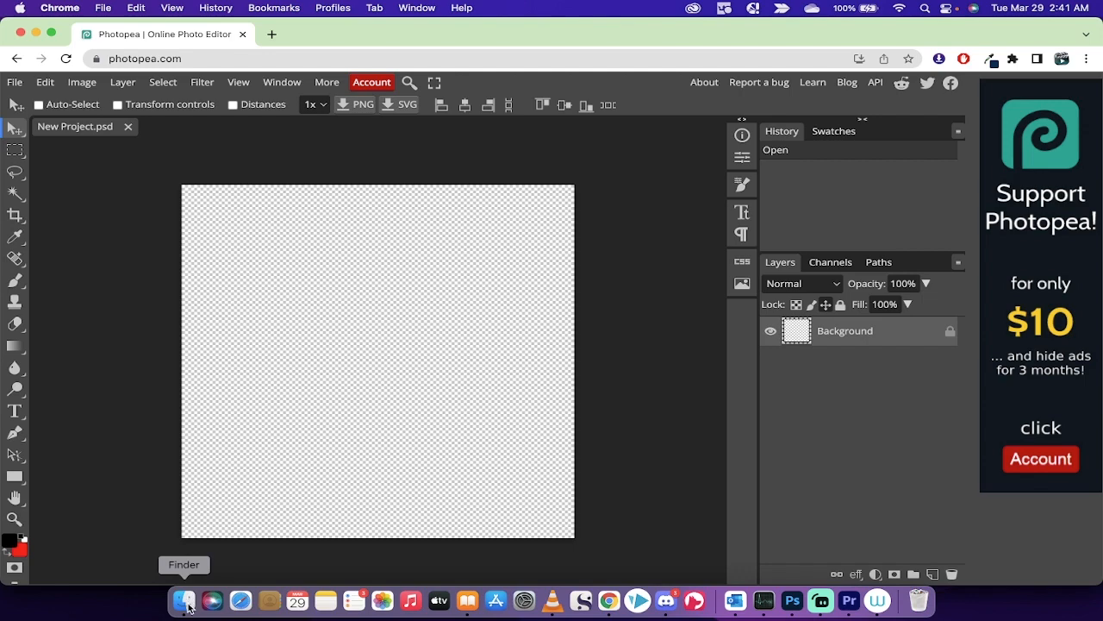
# Drag images.jpeg from Finder's Teaching folder onto the Photopea canvas
pyautogui.click(184, 601)
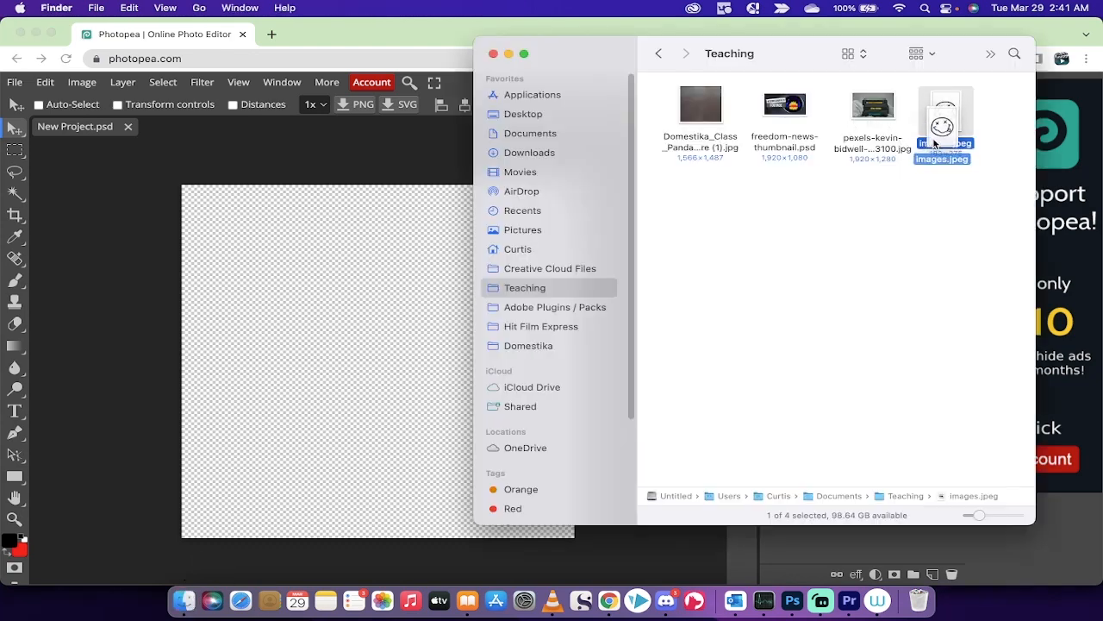
pyautogui.moveTo(945, 125); pyautogui.dragTo(361, 306)
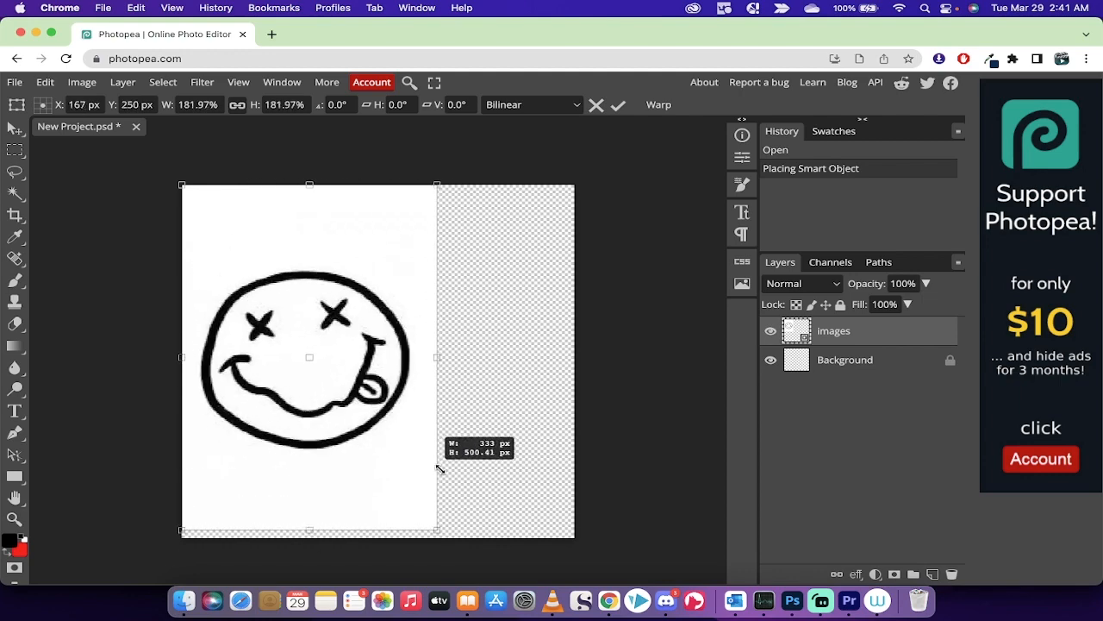
# Scale the placed smiley image to about 204% so it fills the canvas height
pyautogui.moveTo(437, 528); pyautogui.dragTo(468, 572)
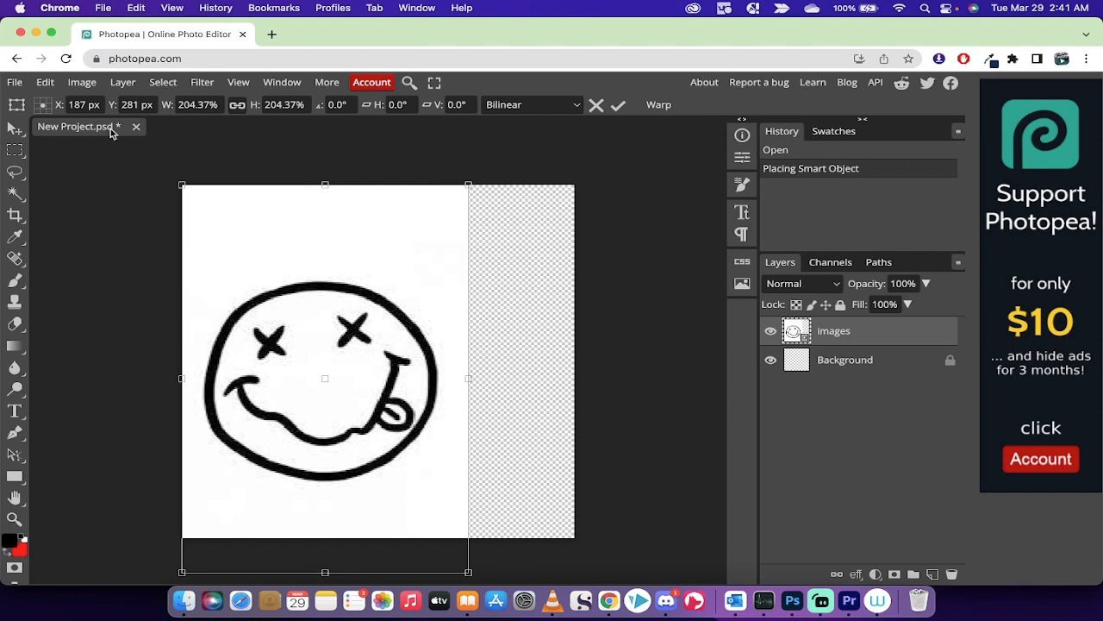
pyautogui.moveTo(13, 128)
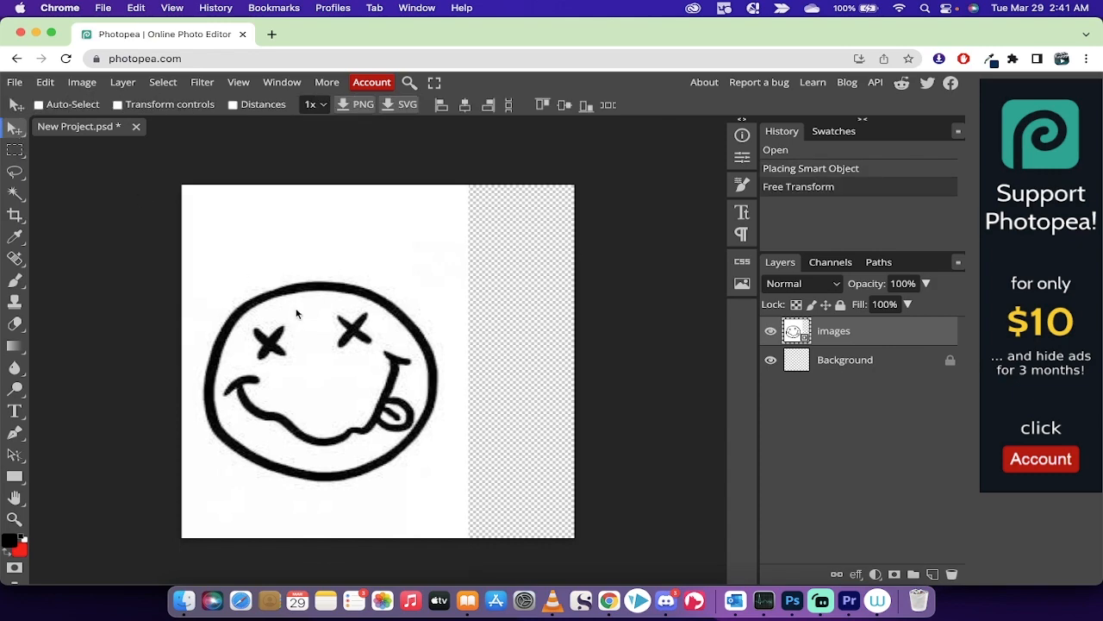
pyautogui.moveTo(320, 269)
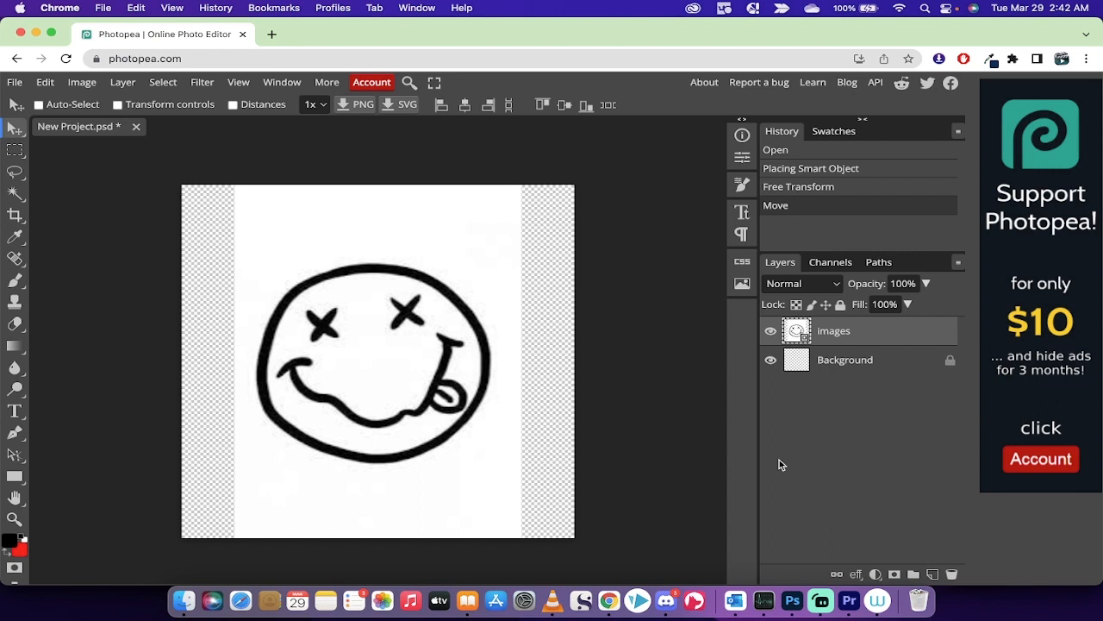
pyautogui.moveTo(862, 325)
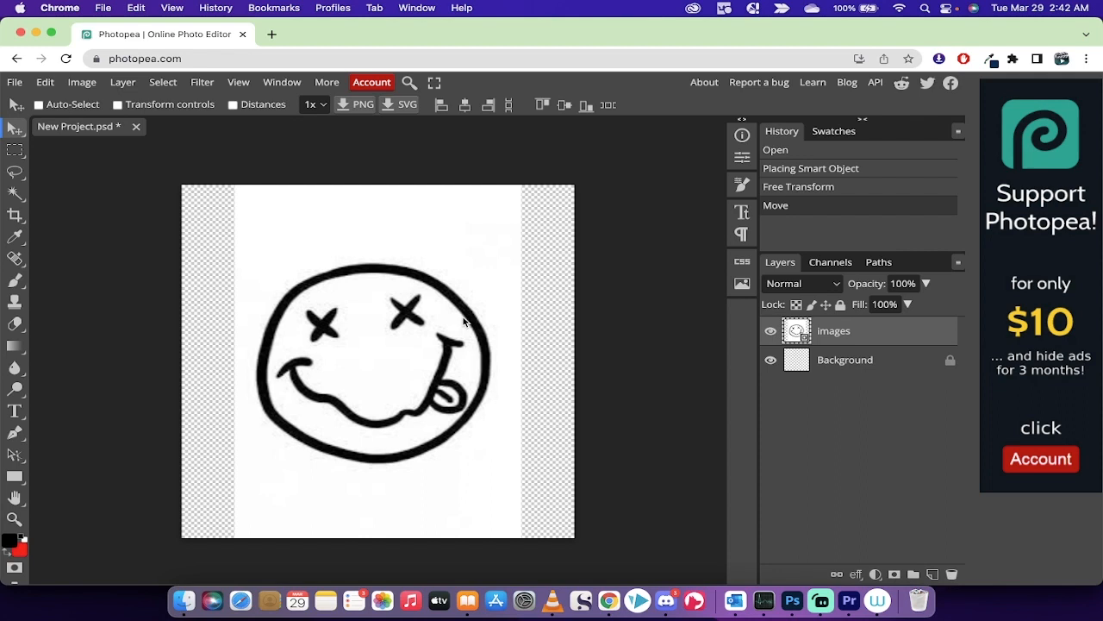
pyautogui.moveTo(482, 349)
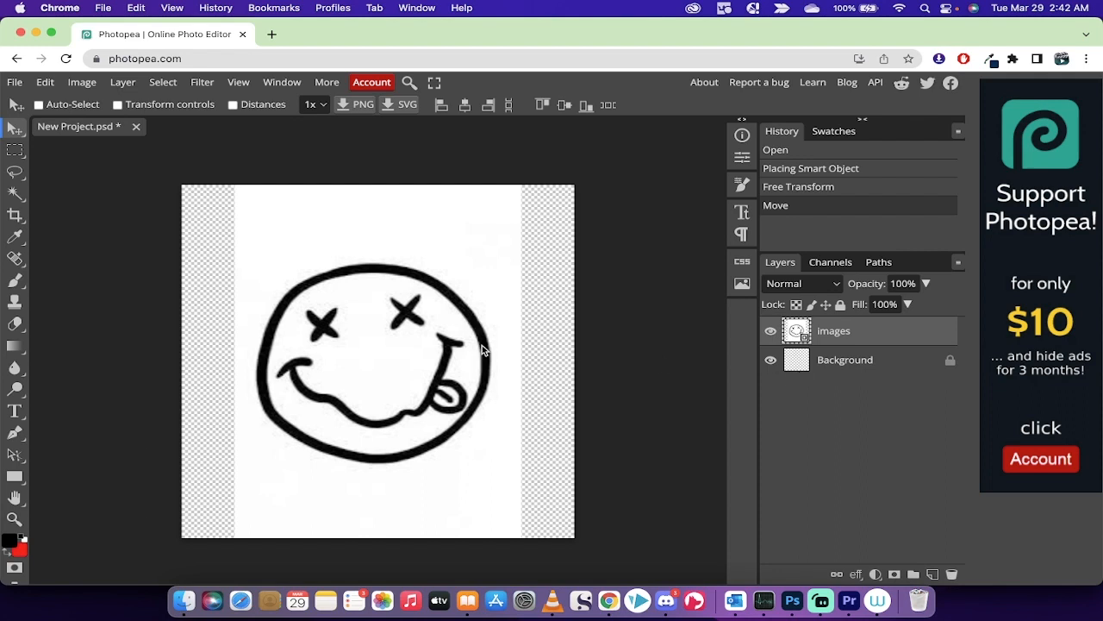
pyautogui.moveTo(830, 332)
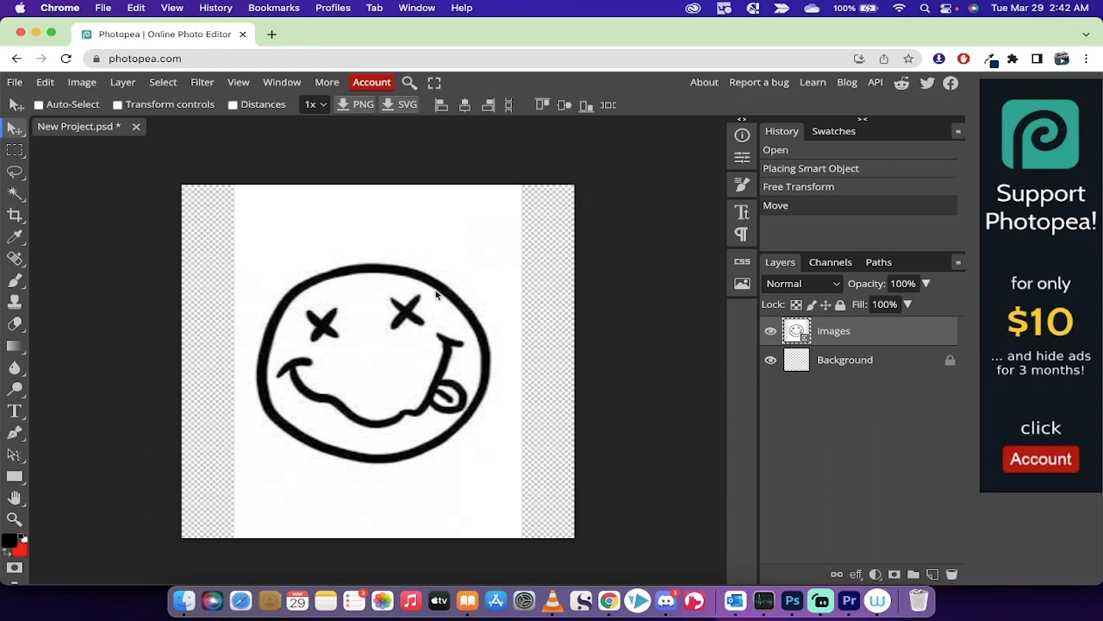
pyautogui.moveTo(448, 295)
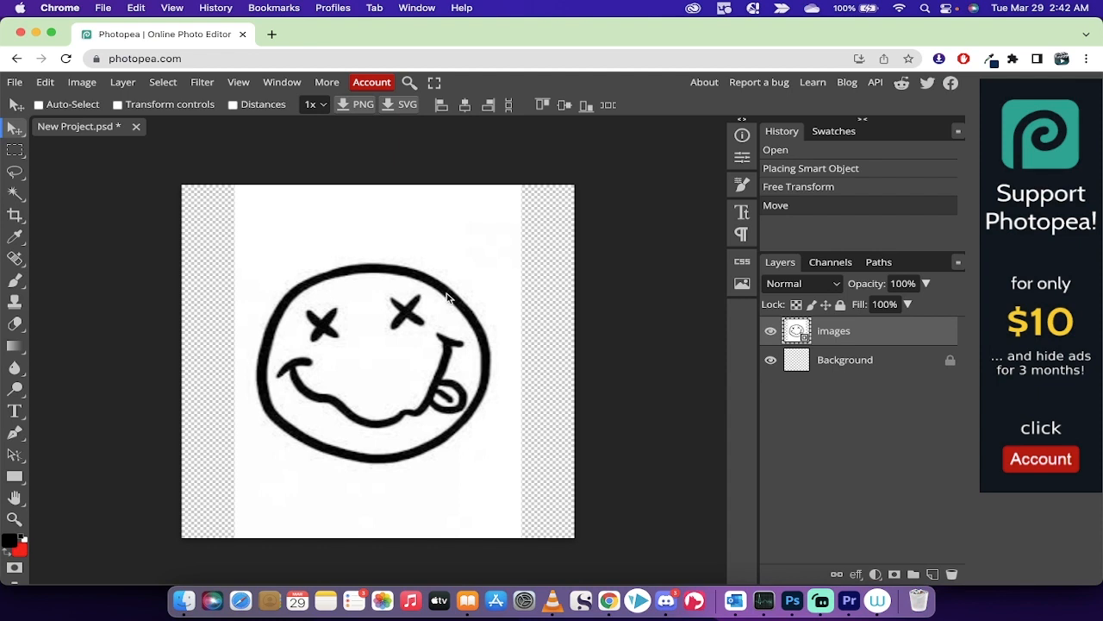
pyautogui.moveTo(852, 454)
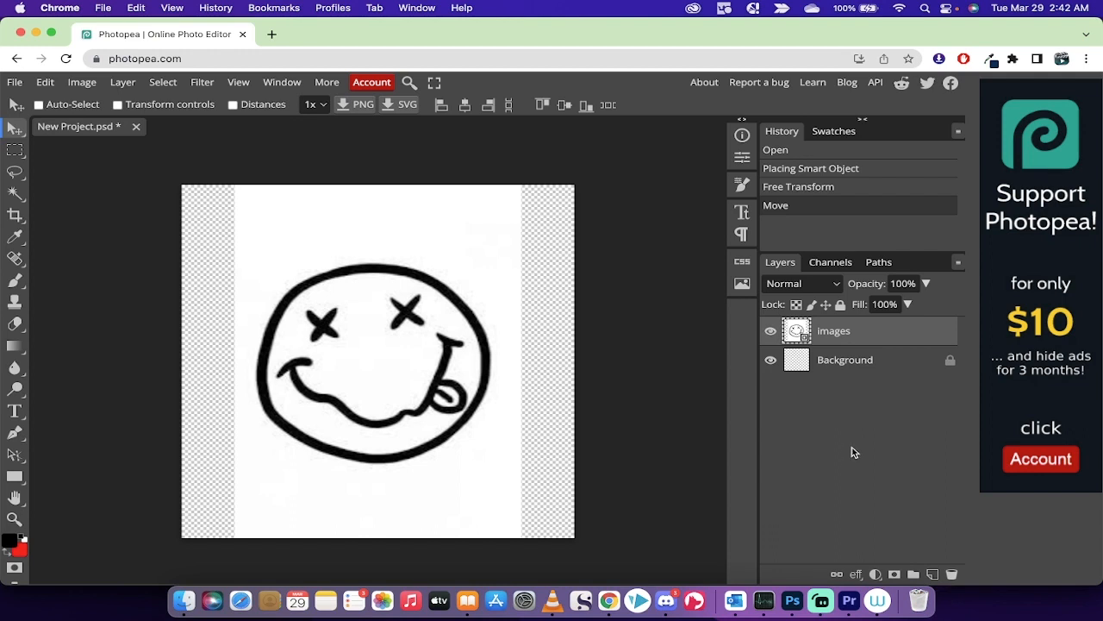
# Lower the images layer opacity to 30% in the Layers panel
pyautogui.click(927, 284)
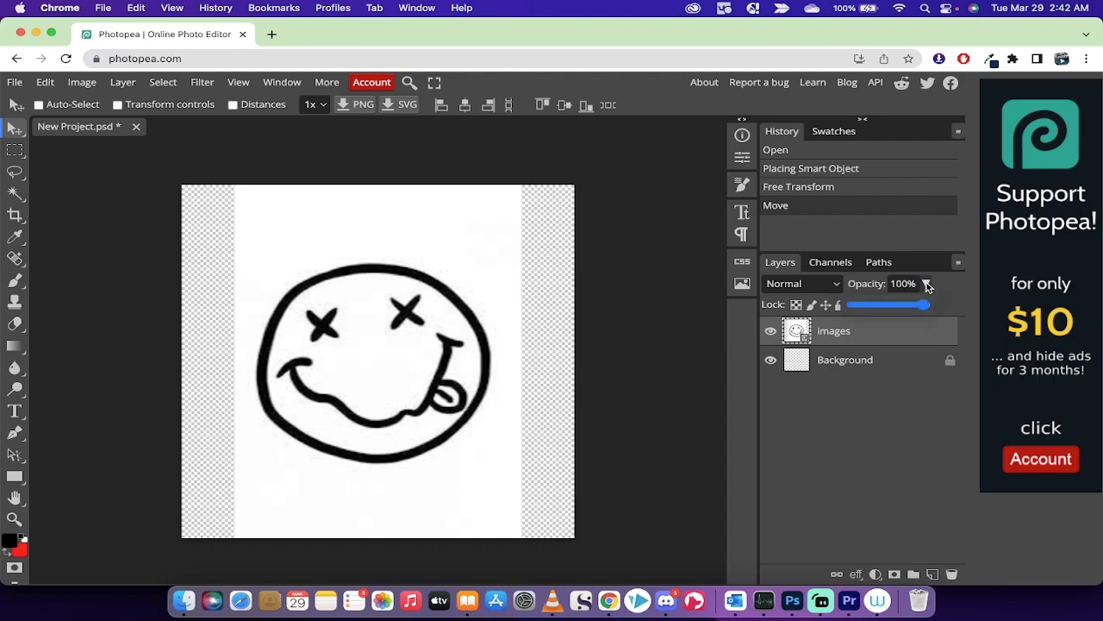
pyautogui.moveTo(925, 304); pyautogui.dragTo(875, 305)
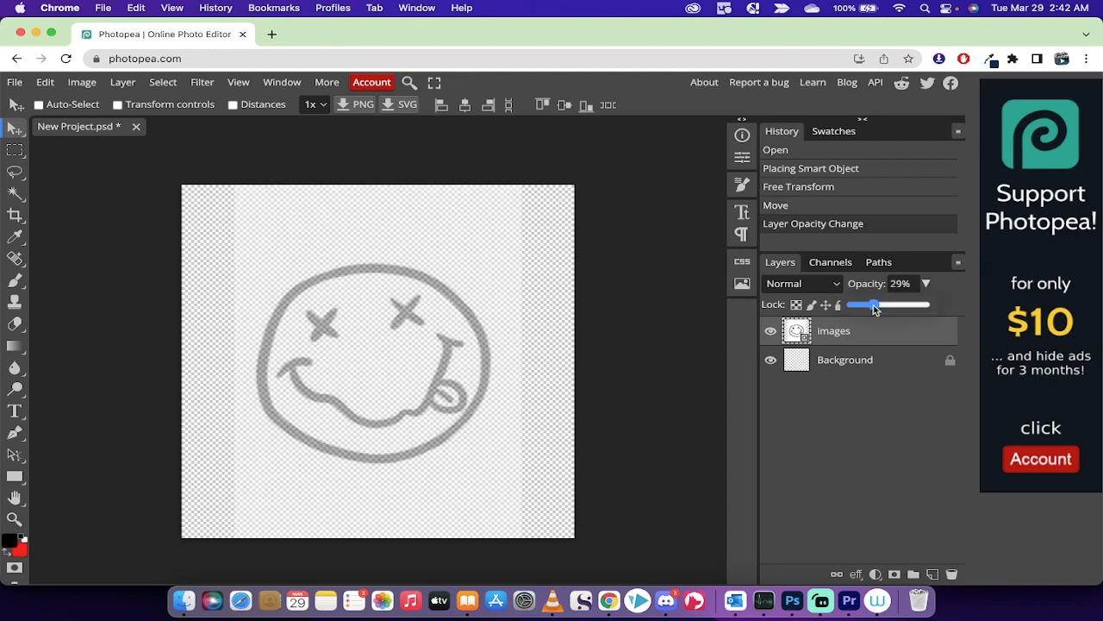
pyautogui.moveTo(877, 305); pyautogui.dragTo(874, 304)
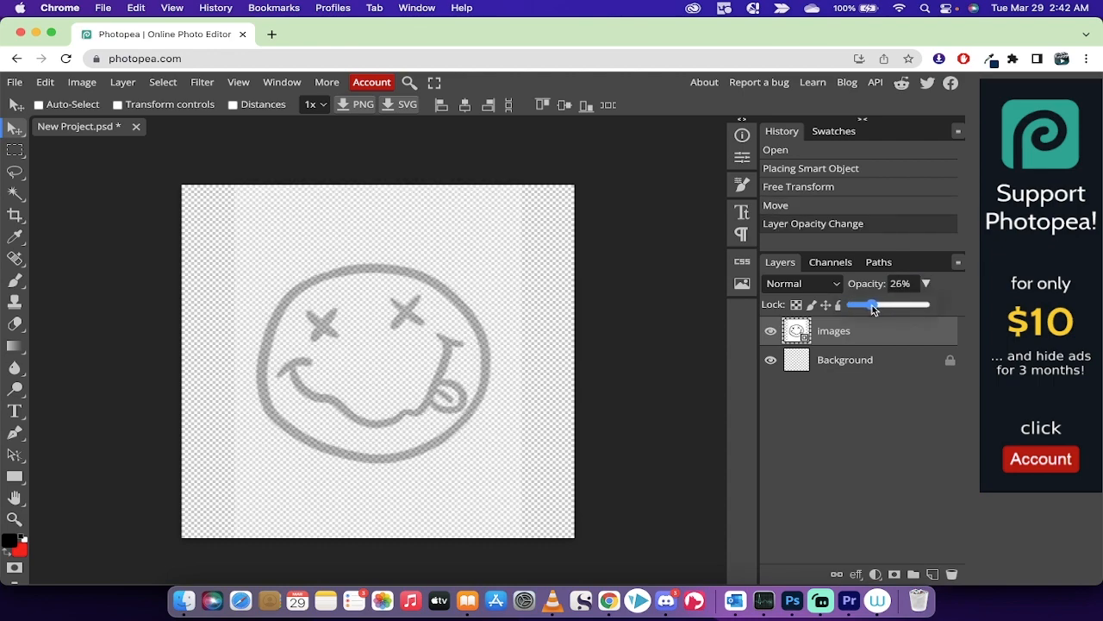
pyautogui.moveTo(872, 305); pyautogui.dragTo(878, 305)
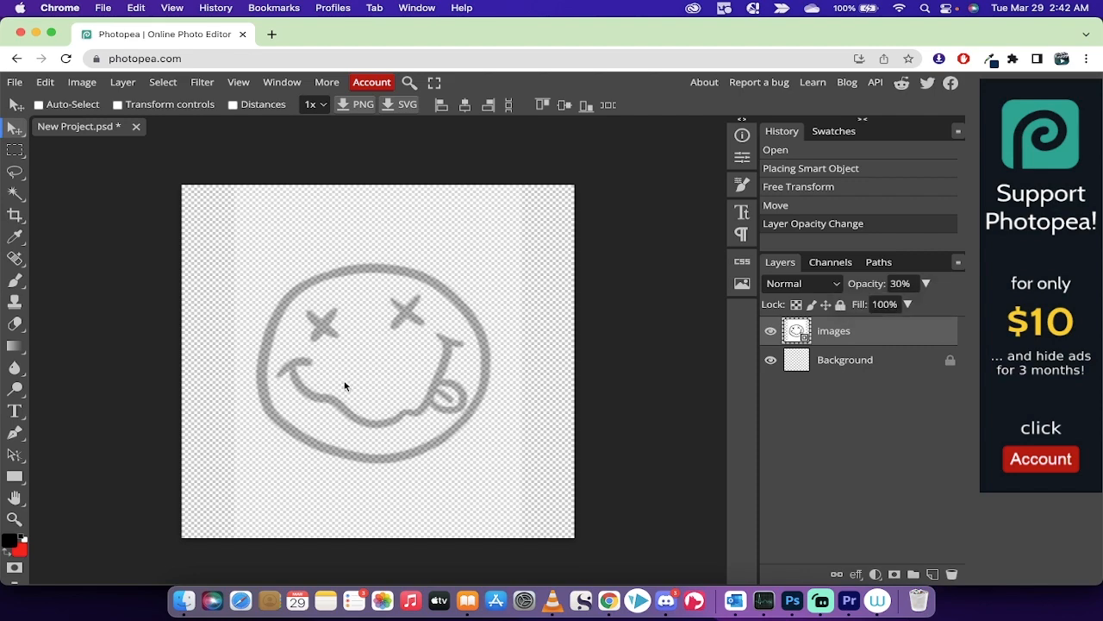
pyautogui.moveTo(720, 421)
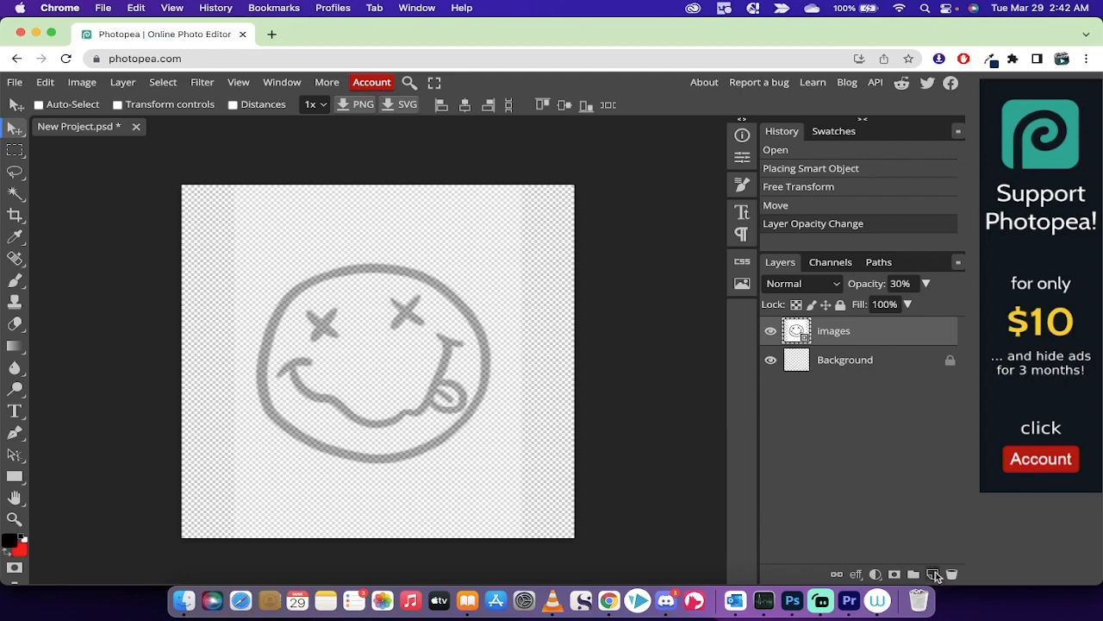
pyautogui.moveTo(934, 574)
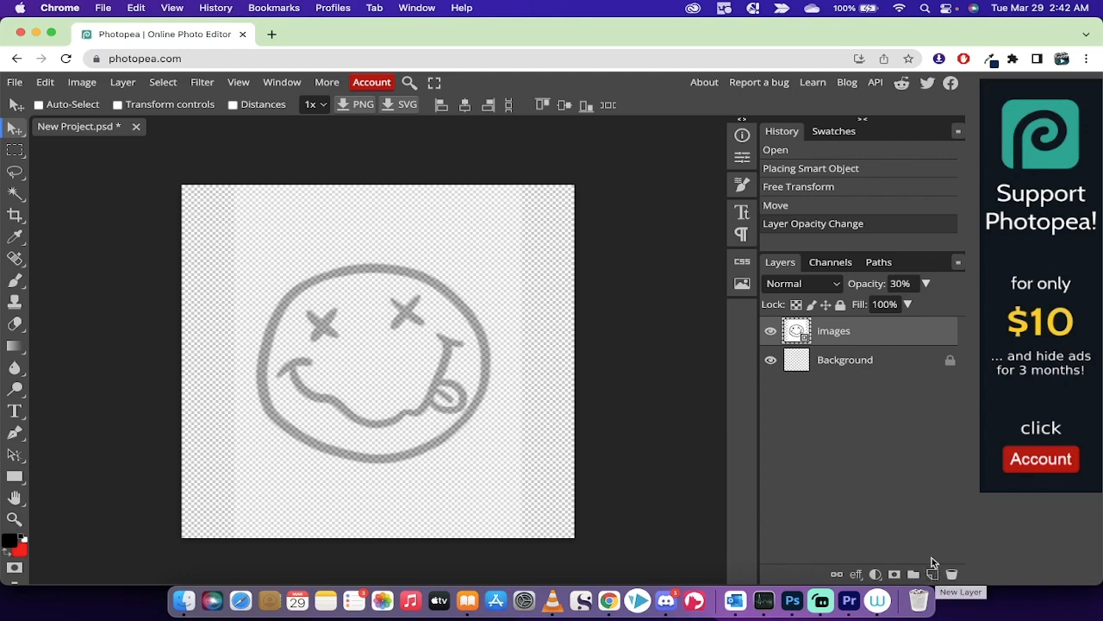
# Add empty Layer 1 above the smiley reference layer
pyautogui.click(912, 573)
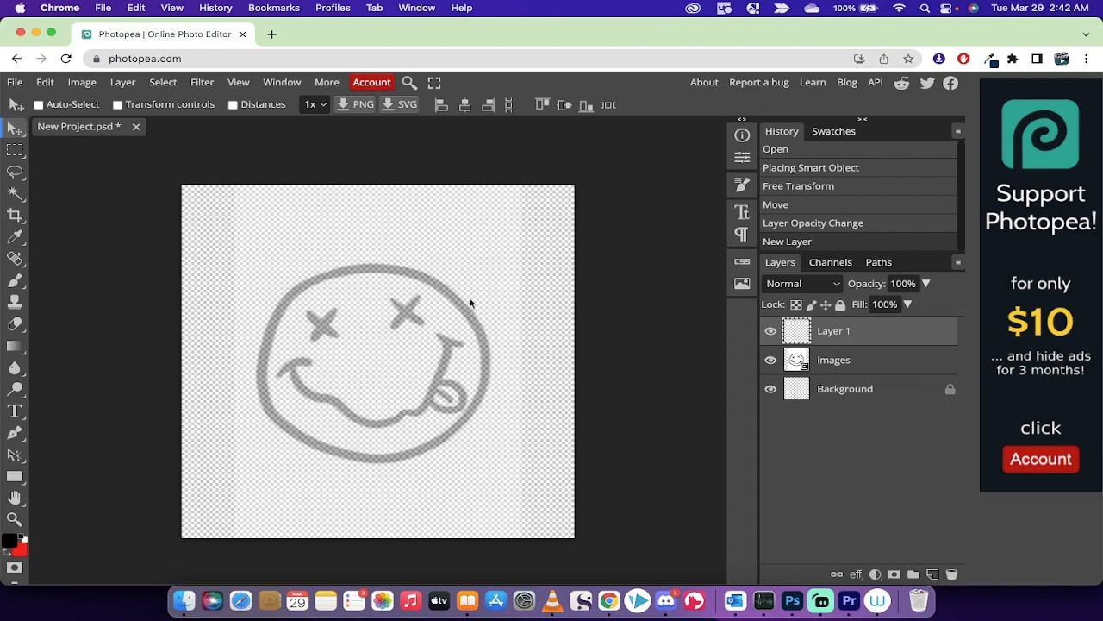
pyautogui.moveTo(295, 296)
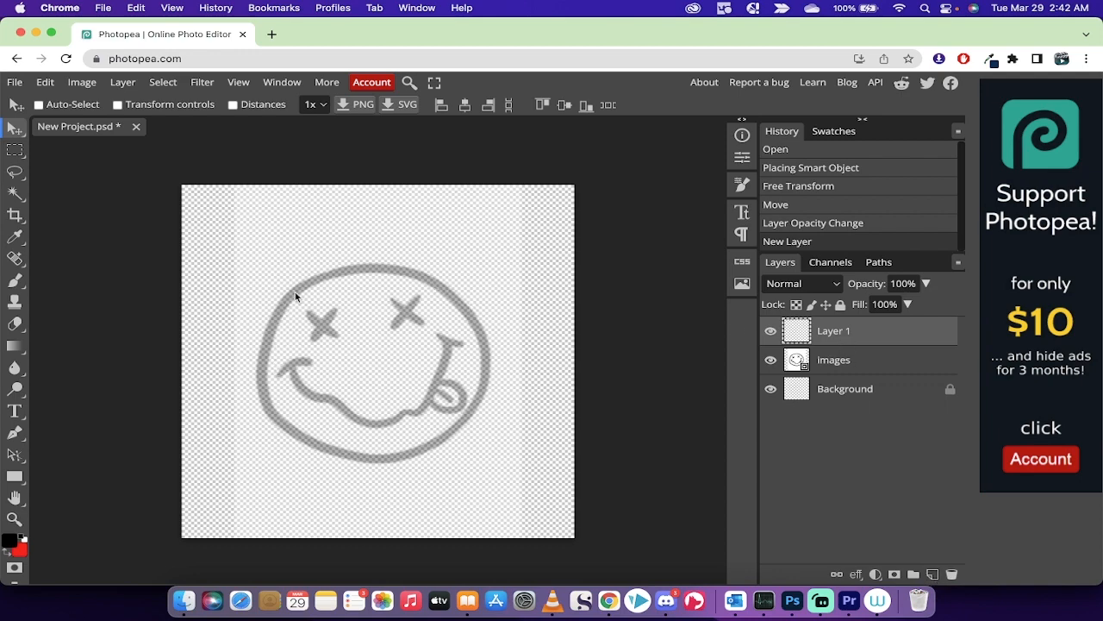
pyautogui.moveTo(411, 274)
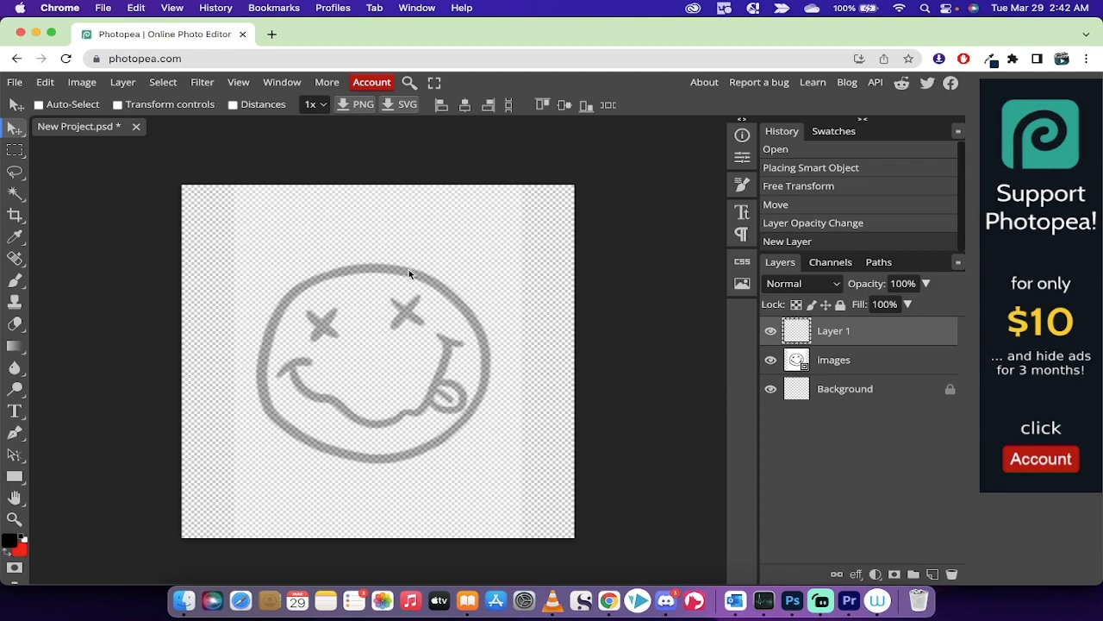
pyautogui.moveTo(407, 239)
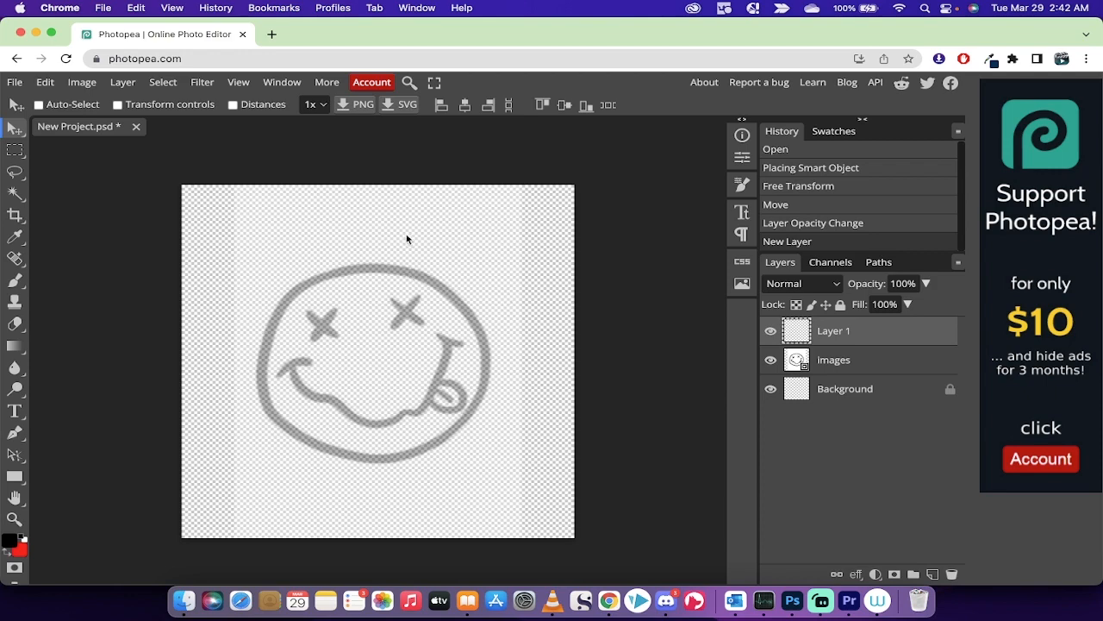
pyautogui.moveTo(46, 273)
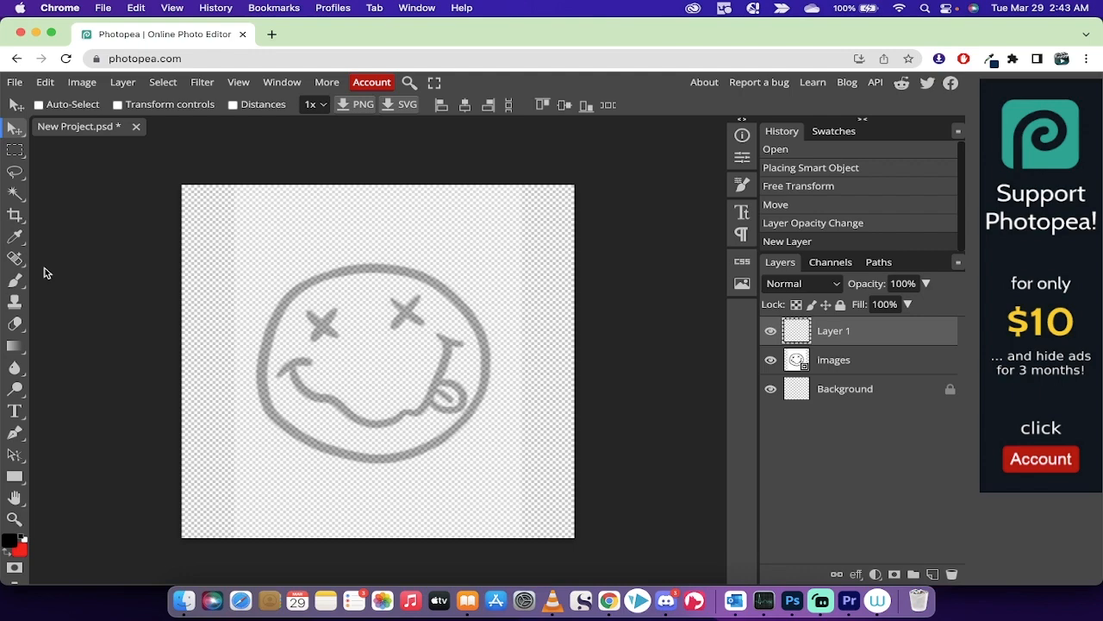
pyautogui.moveTo(15, 283)
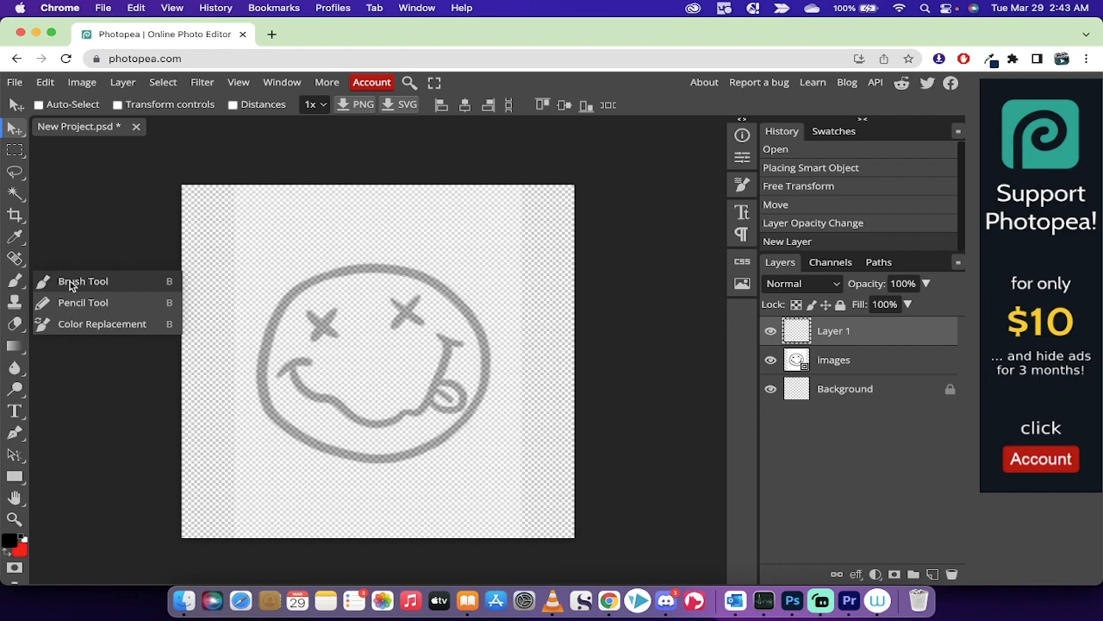
# Select the Brush tool and set a 12 px round tip at 100% hardness
pyautogui.click(82, 280)
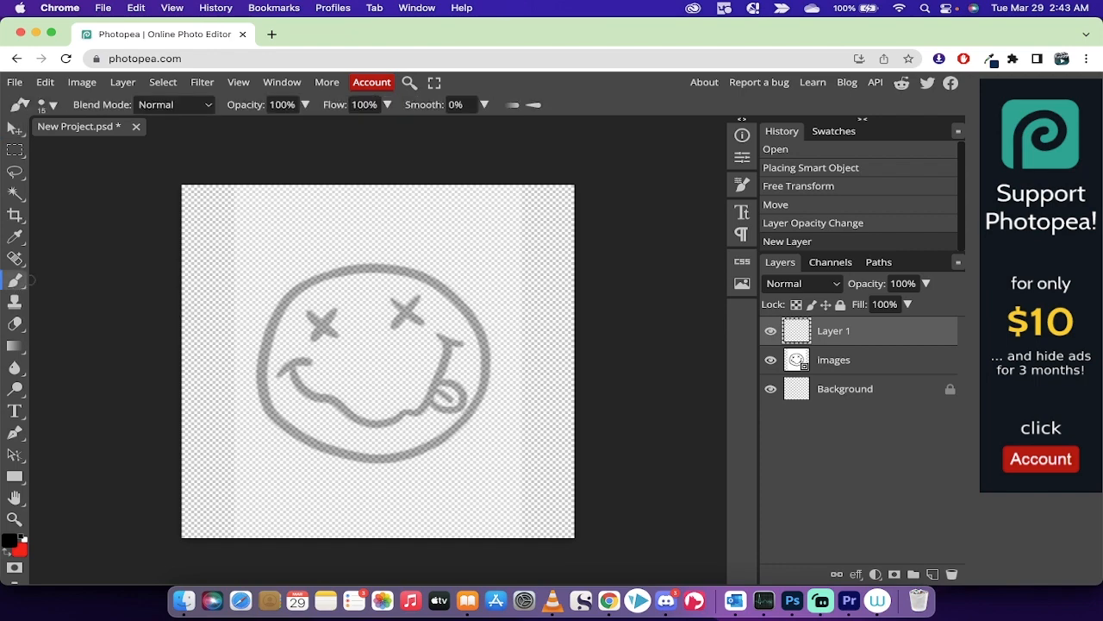
pyautogui.moveTo(54, 121)
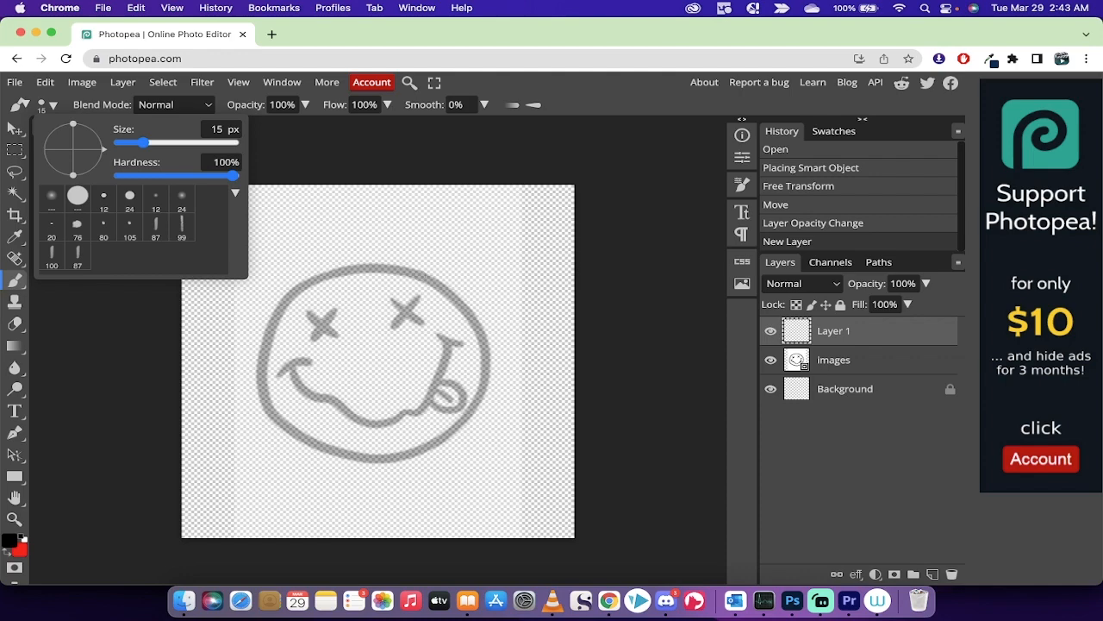
pyautogui.moveTo(134, 143); pyautogui.dragTo(145, 143)
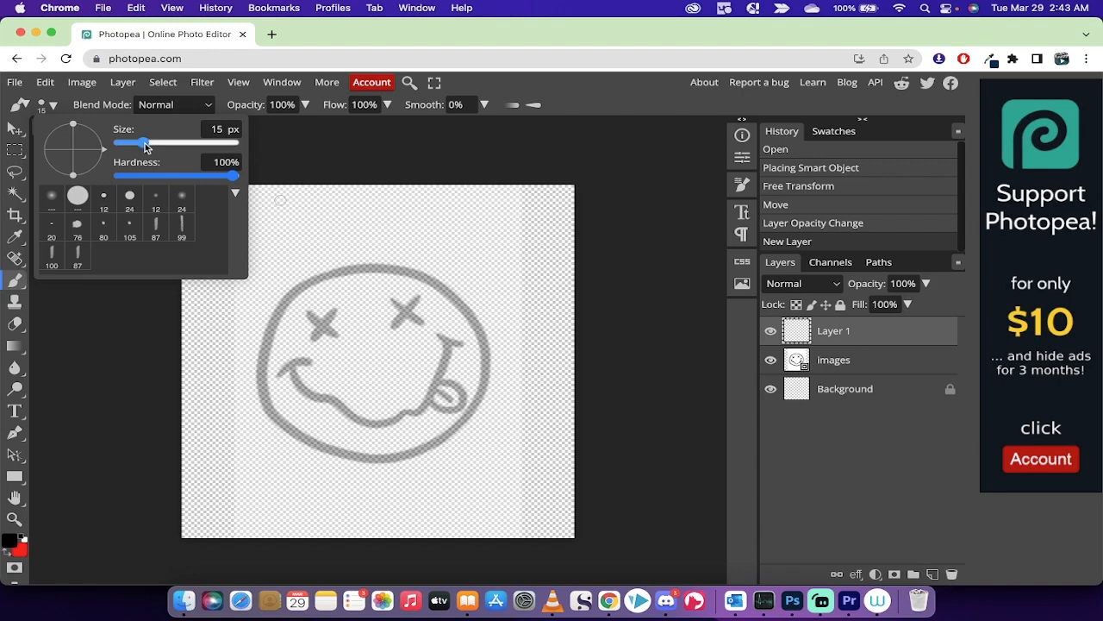
pyautogui.moveTo(146, 142); pyautogui.dragTo(141, 142)
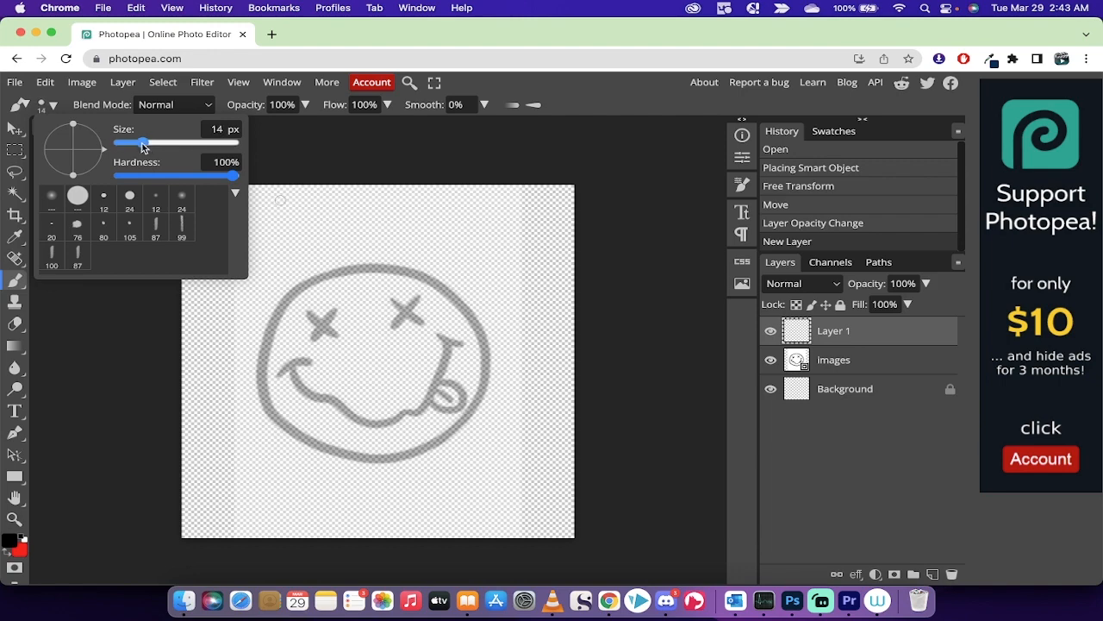
pyautogui.moveTo(144, 142); pyautogui.dragTo(131, 142)
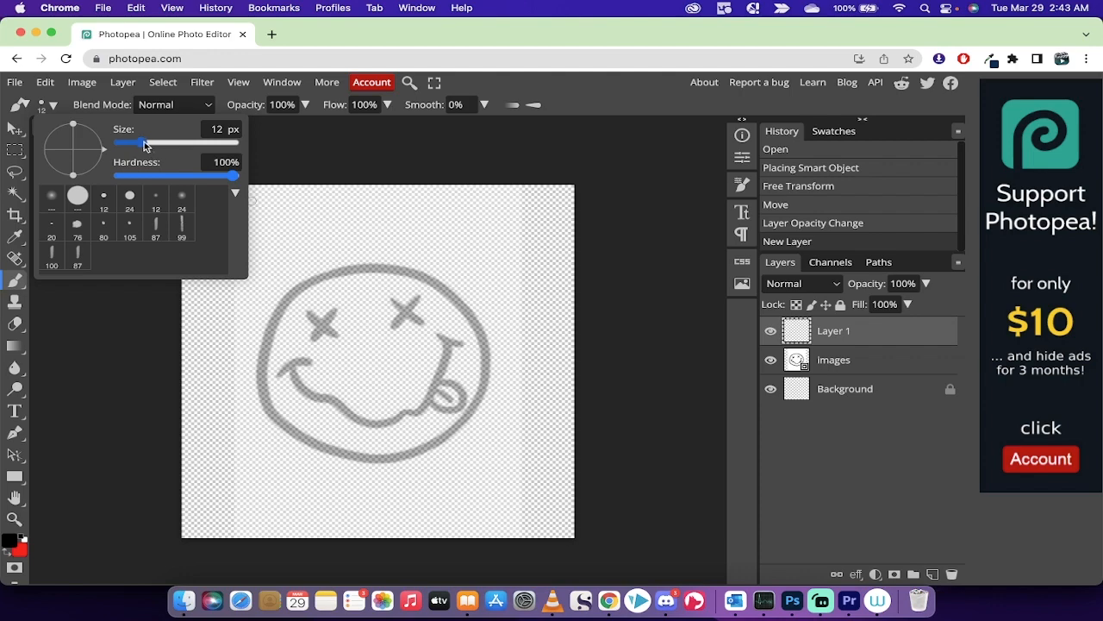
pyautogui.moveTo(145, 143); pyautogui.dragTo(131, 142)
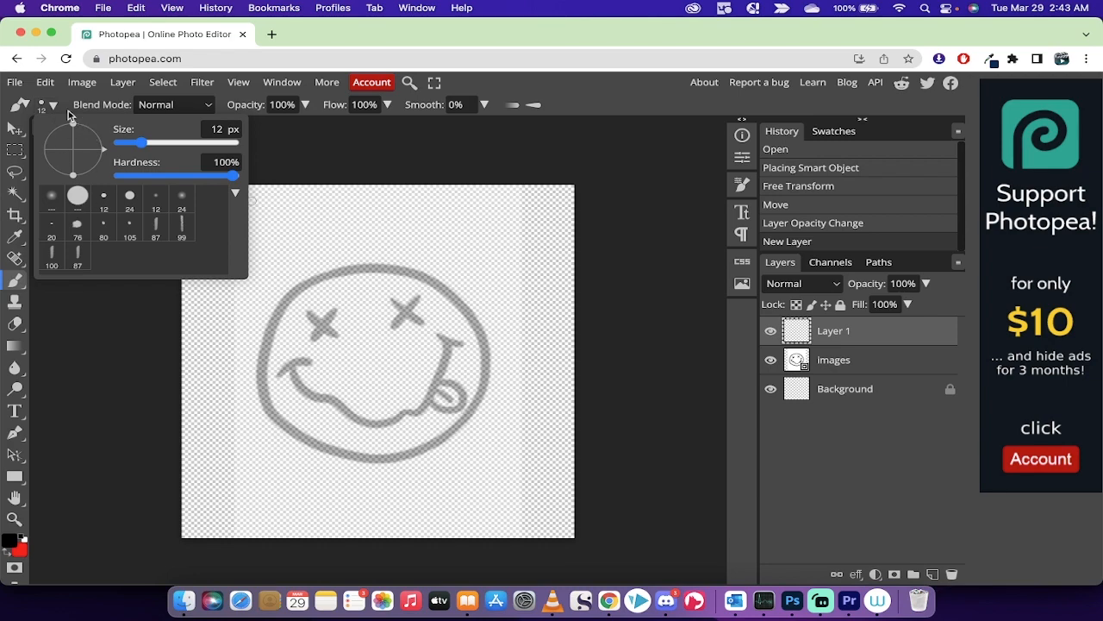
pyautogui.moveTo(183, 218)
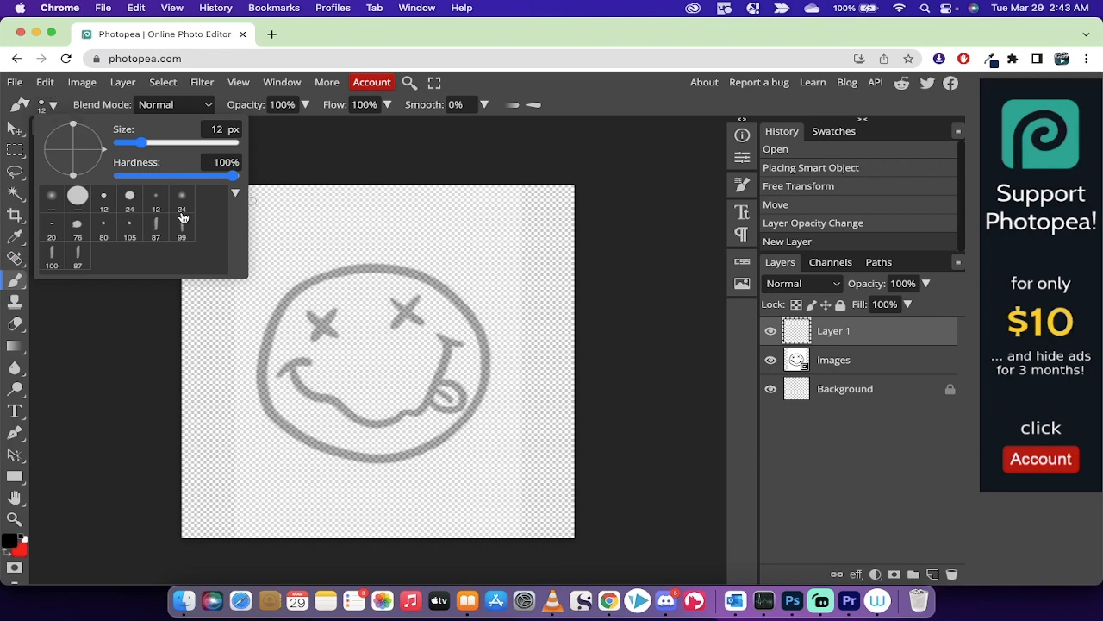
pyautogui.moveTo(182, 203)
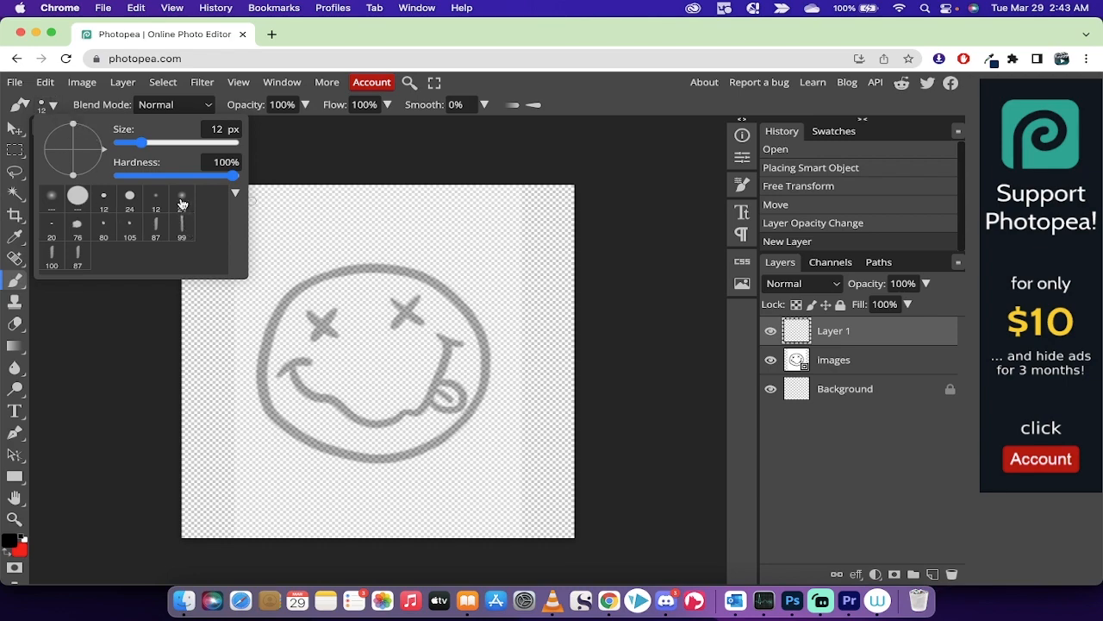
pyautogui.moveTo(182, 200)
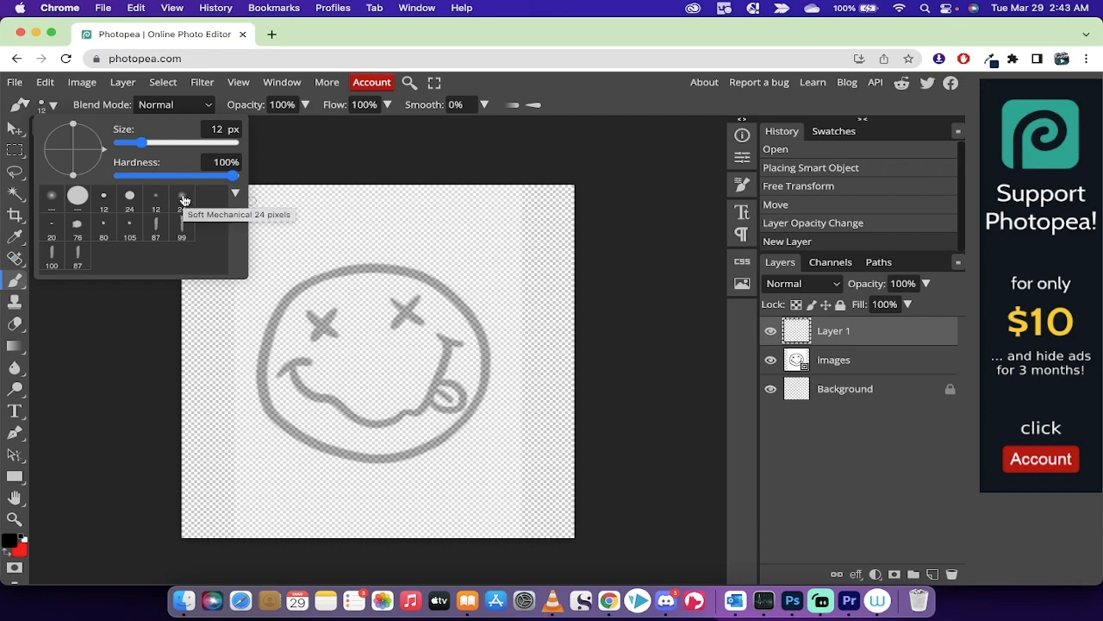
pyautogui.moveTo(121, 226)
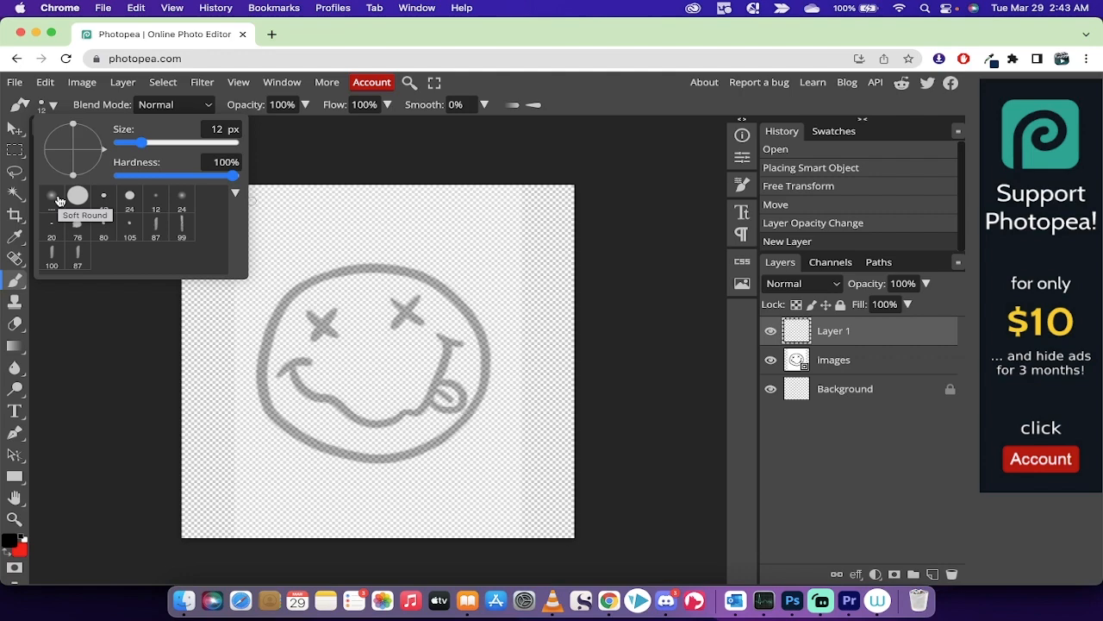
pyautogui.moveTo(129, 196)
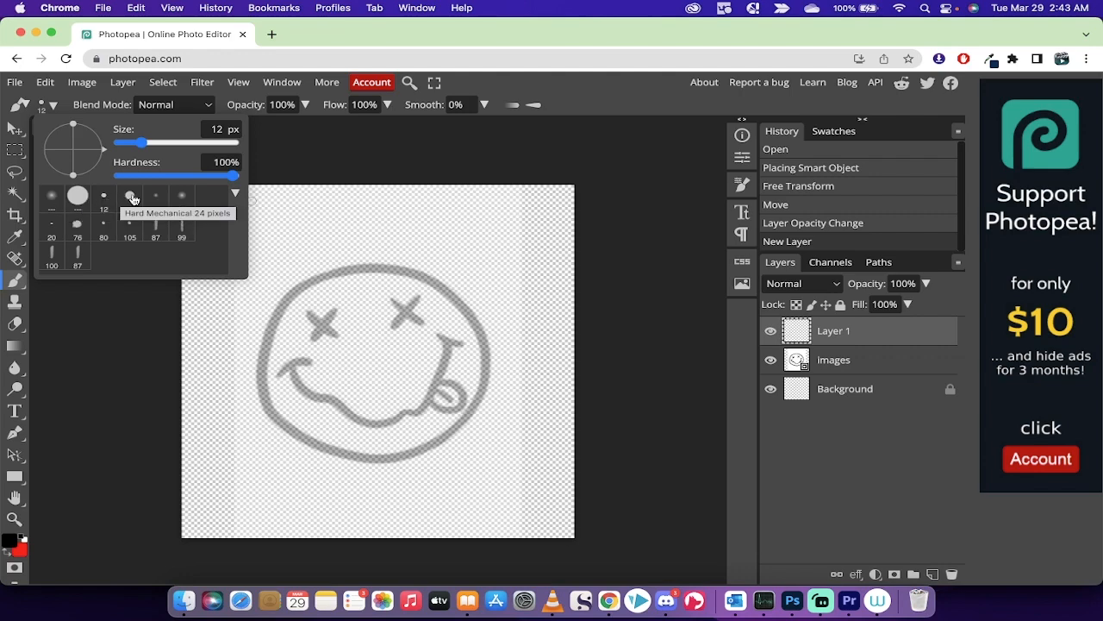
pyautogui.moveTo(129, 233)
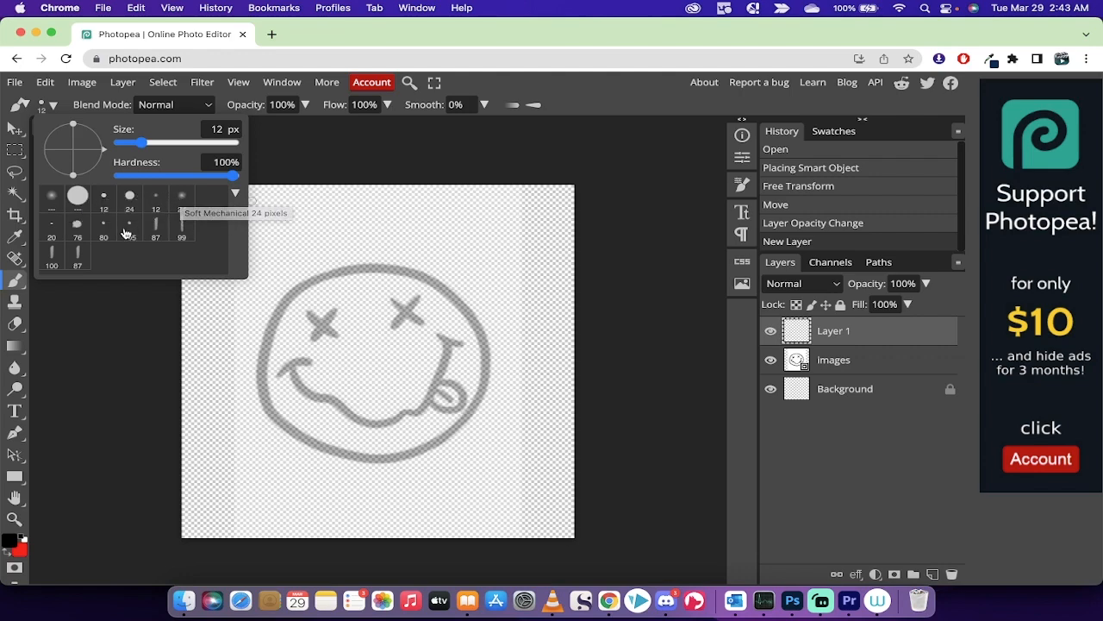
pyautogui.moveTo(104, 195)
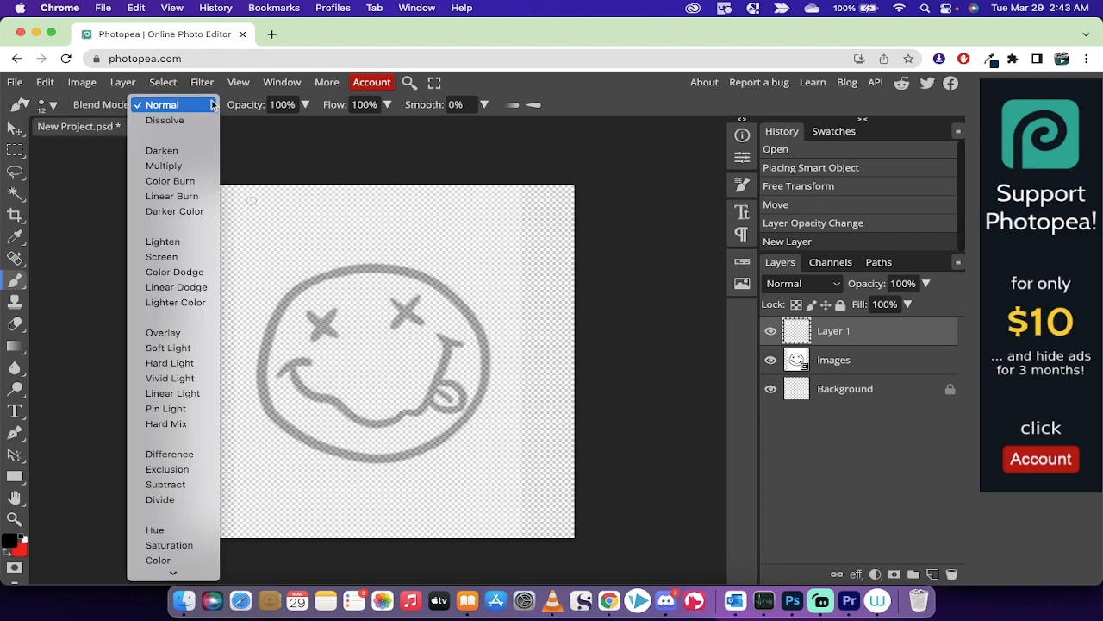
# Keep Normal blending and confirm foreground colour 000000 as the brush colour
pyautogui.click(160, 105)
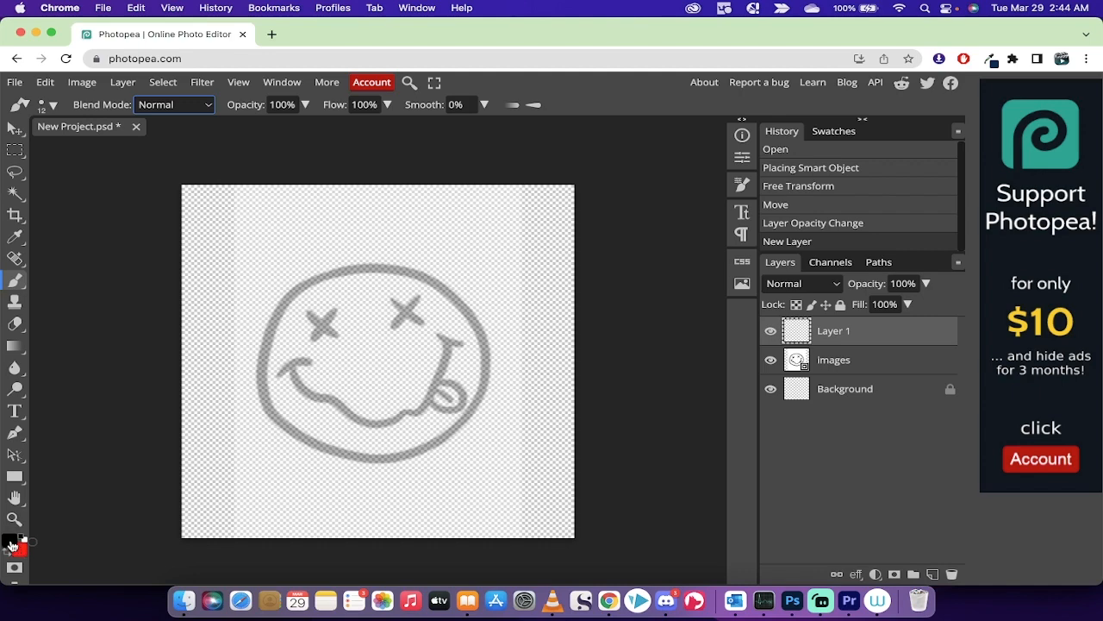
pyautogui.click(9, 545)
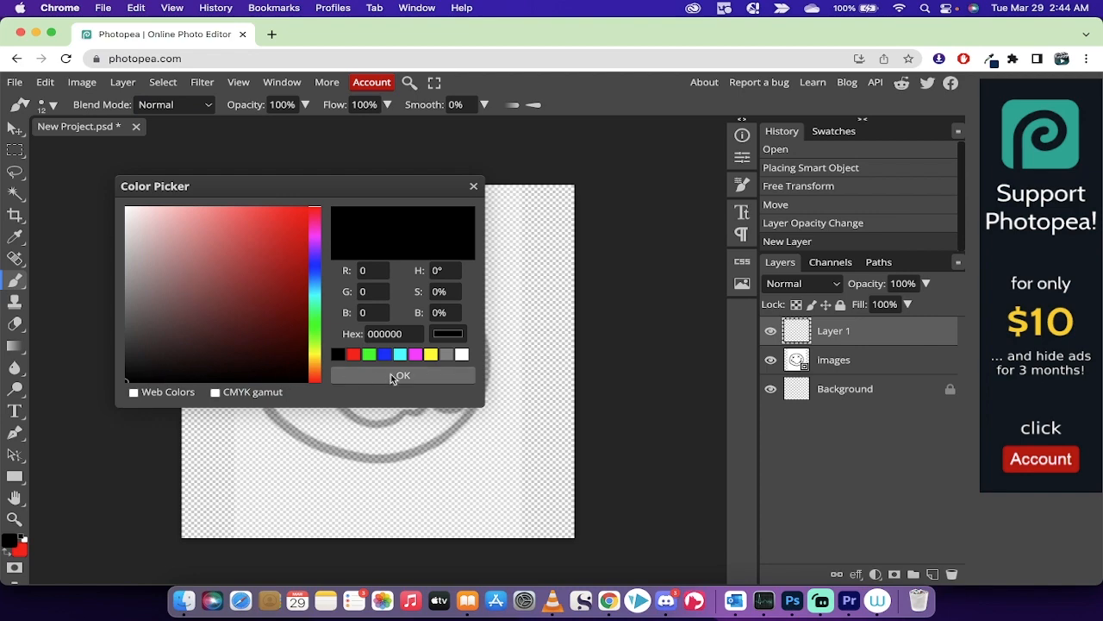
pyautogui.click(401, 375)
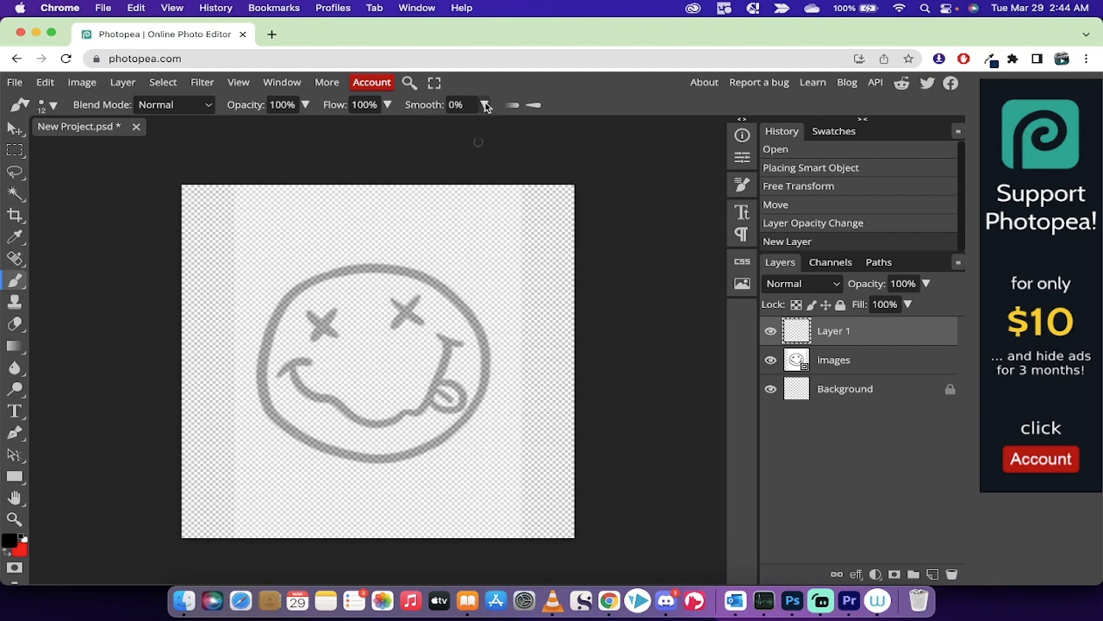
# Set the brush Smooth slider to 70% in the options bar
pyautogui.click(485, 104)
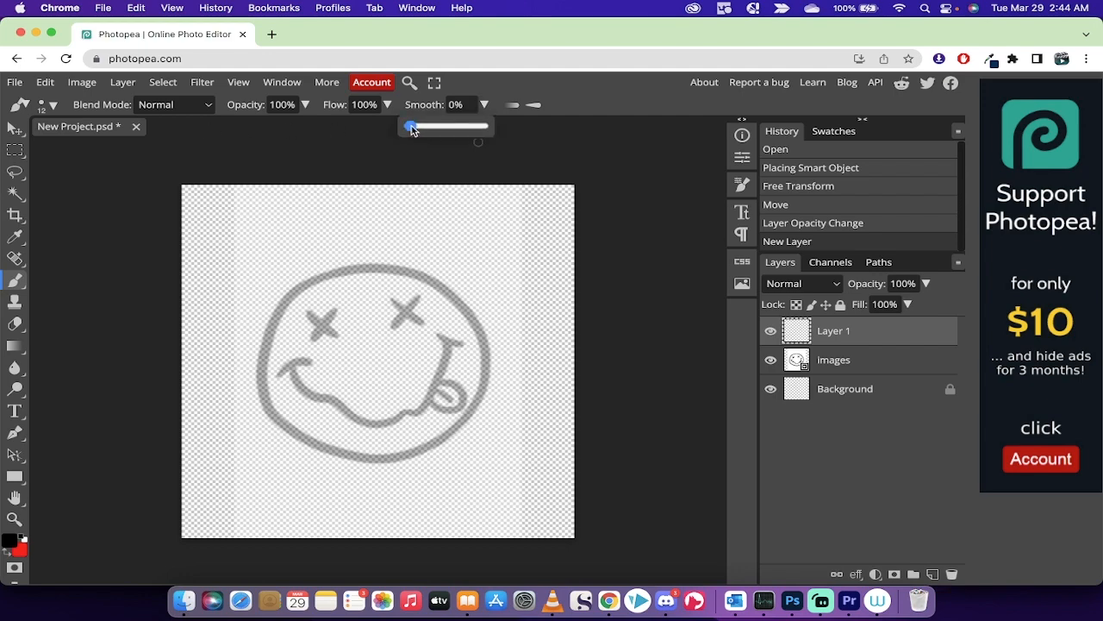
pyautogui.moveTo(410, 127); pyautogui.dragTo(448, 127)
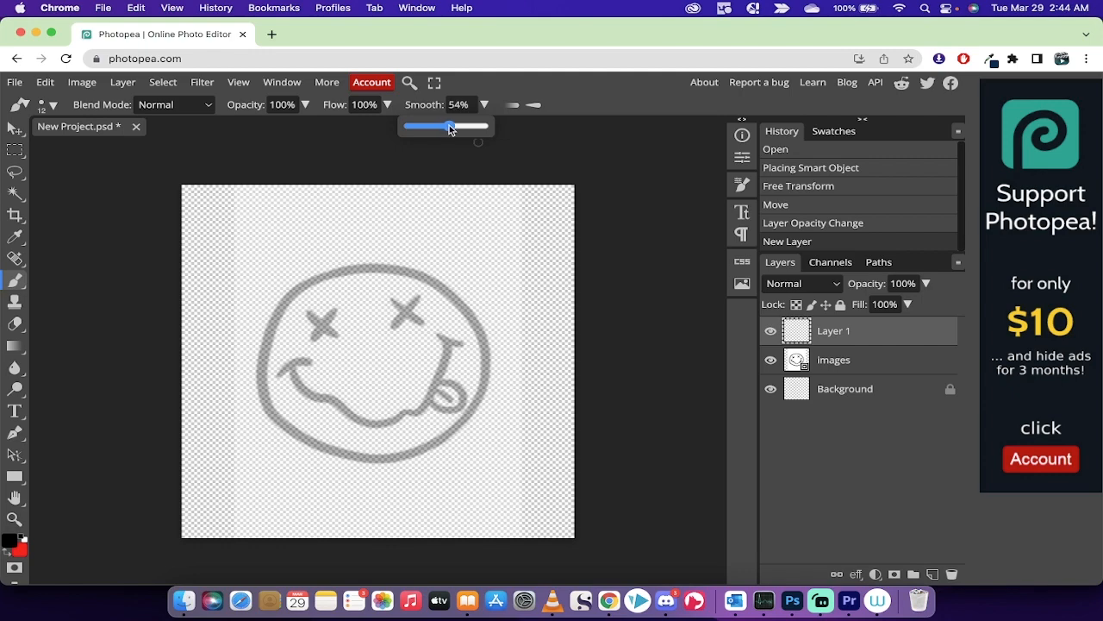
pyautogui.moveTo(449, 126); pyautogui.dragTo(459, 126)
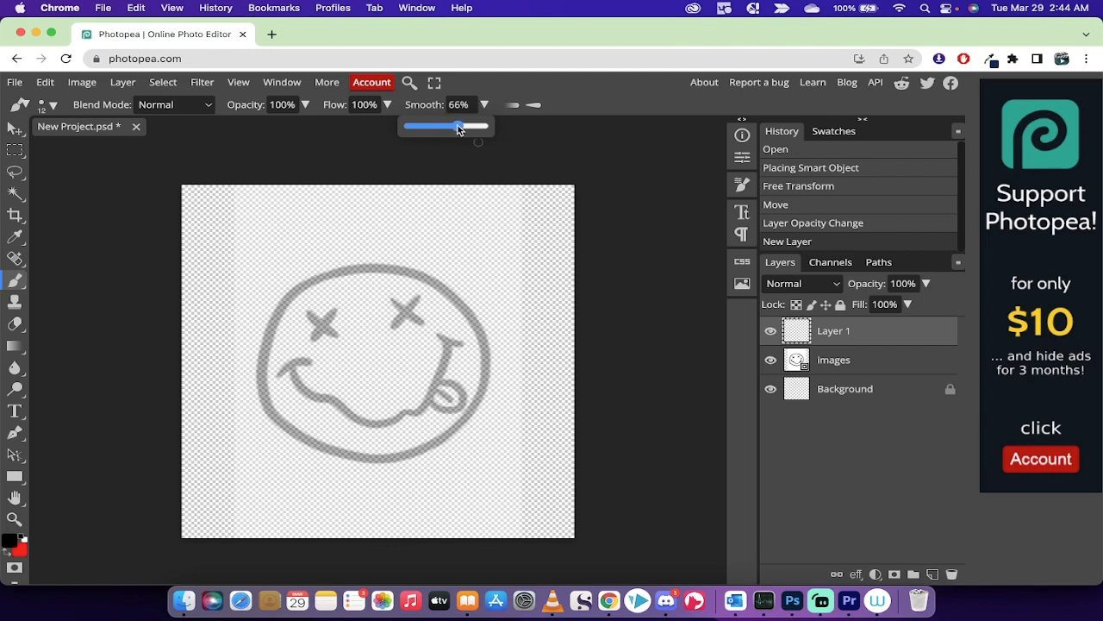
pyautogui.moveTo(460, 128); pyautogui.dragTo(469, 127)
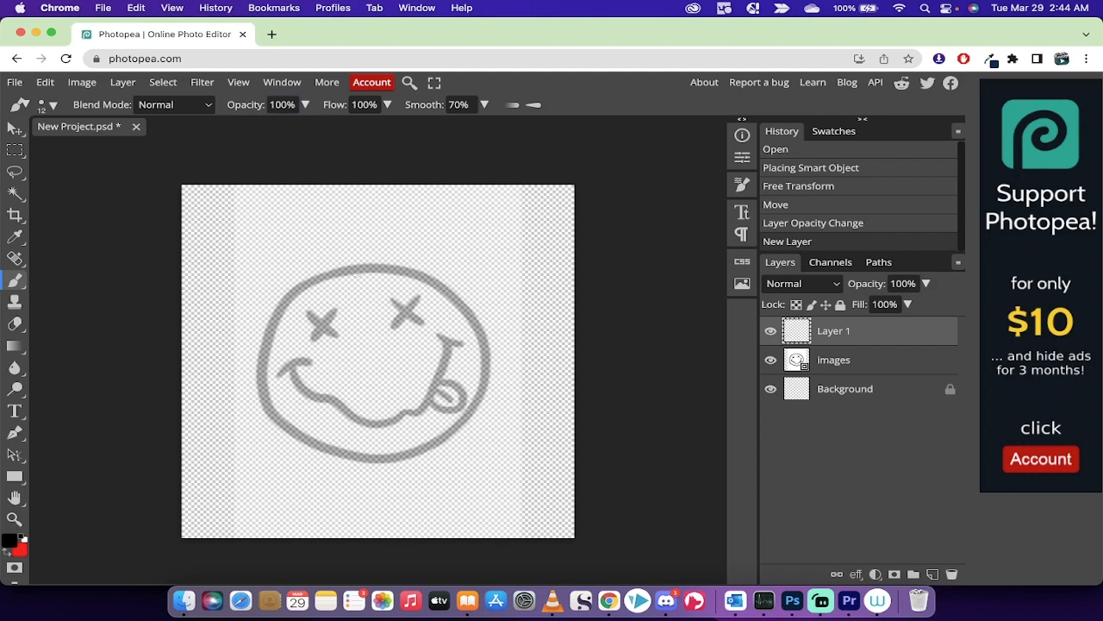
# Paint black over the face outline, X eyes, smile and tongue on Layer 1
pyautogui.click(356, 269)
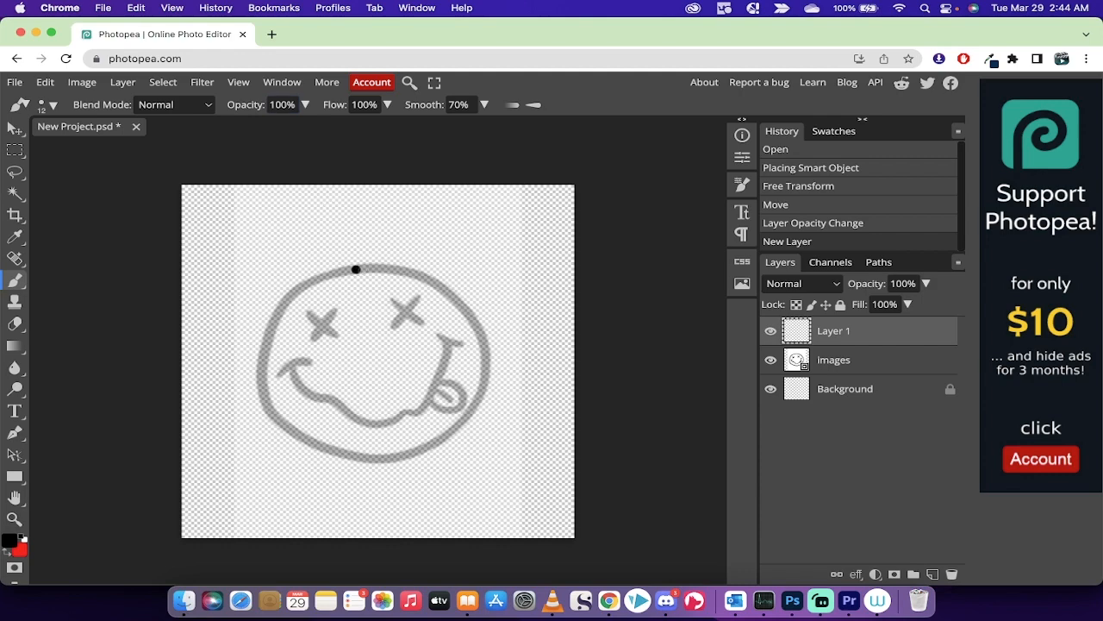
pyautogui.moveTo(355, 270); pyautogui.dragTo(436, 279)
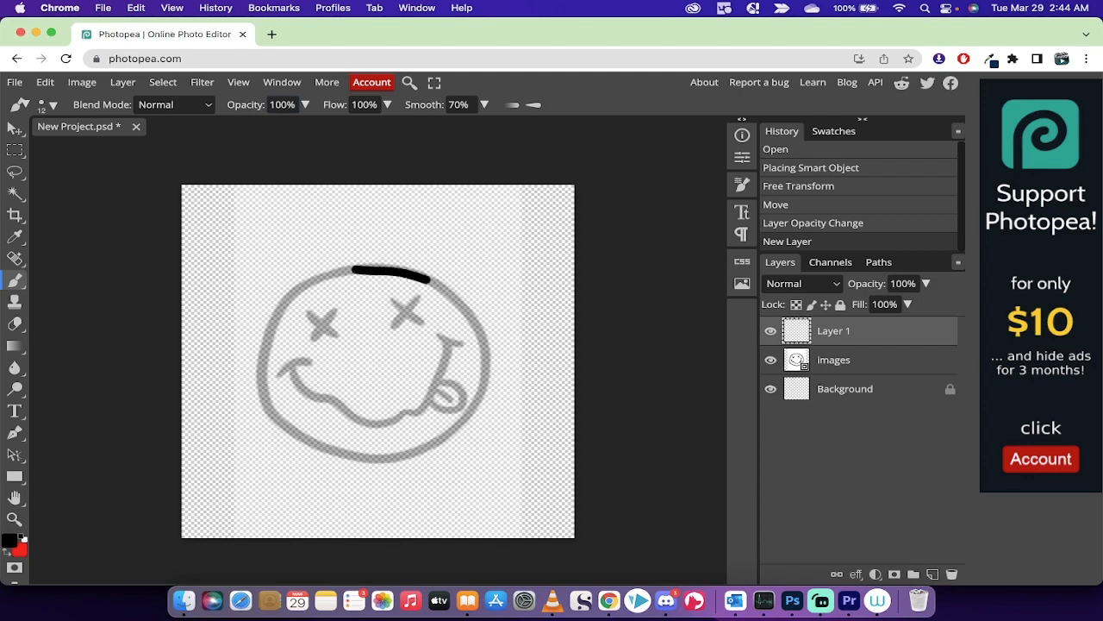
pyautogui.moveTo(423, 271); pyautogui.dragTo(487, 349)
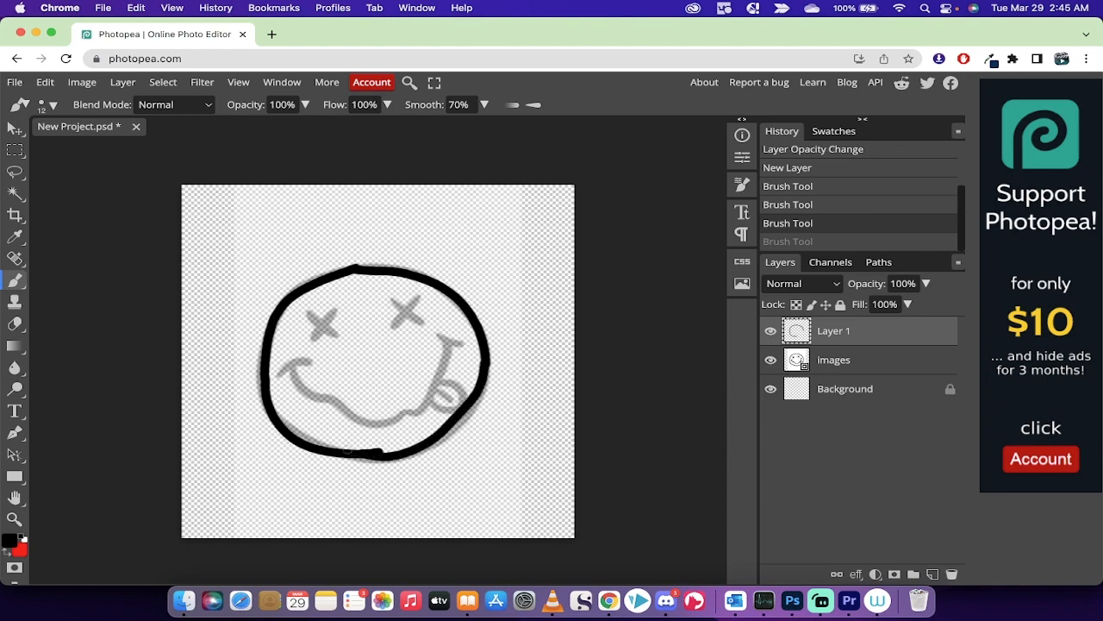
pyautogui.click(311, 312)
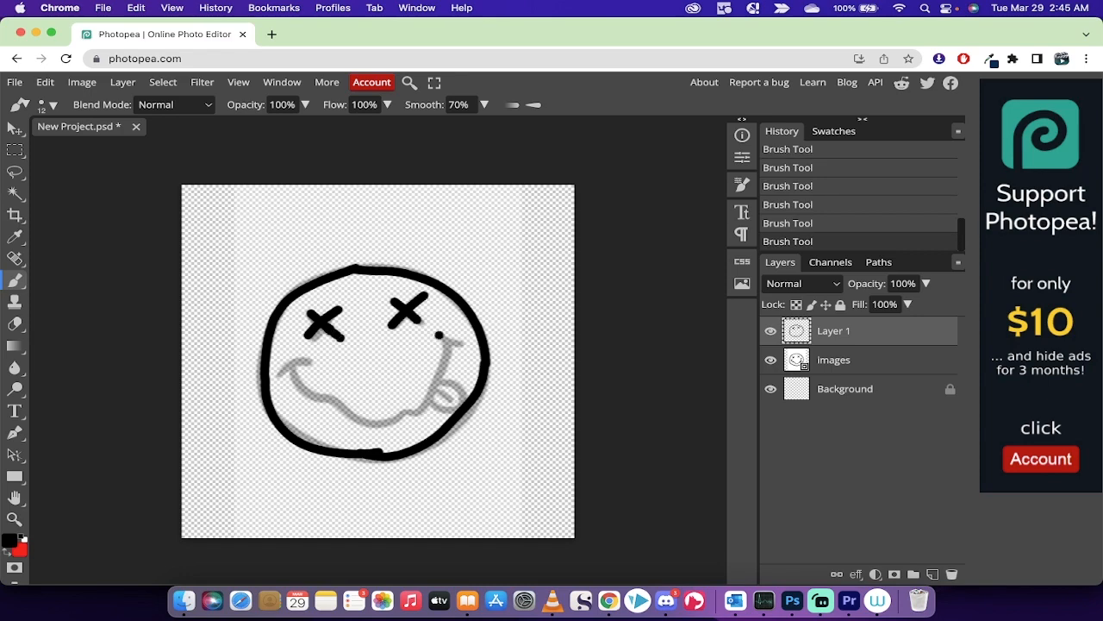
pyautogui.click(449, 340)
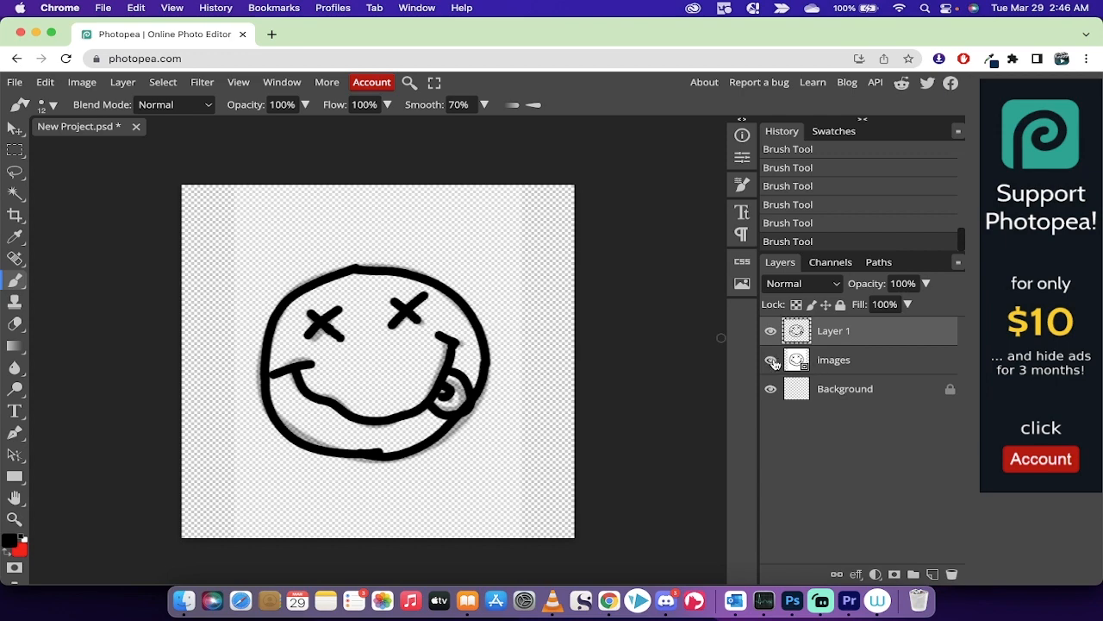
# Toggle the reference image layer off, back on to compare, then hide it again
pyautogui.click(770, 360)
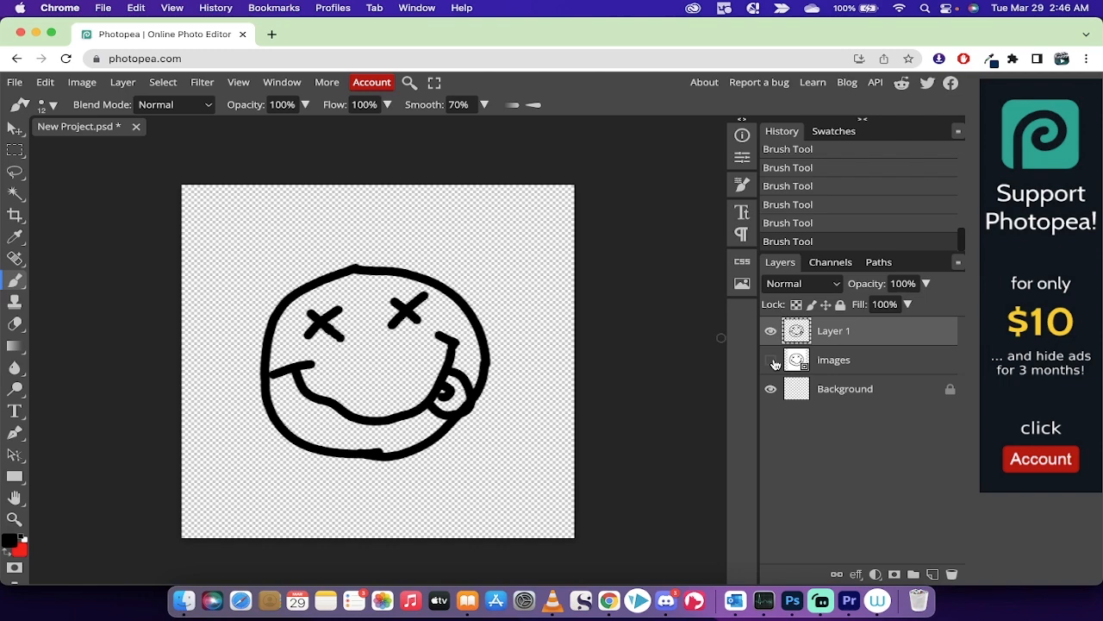
pyautogui.click(770, 360)
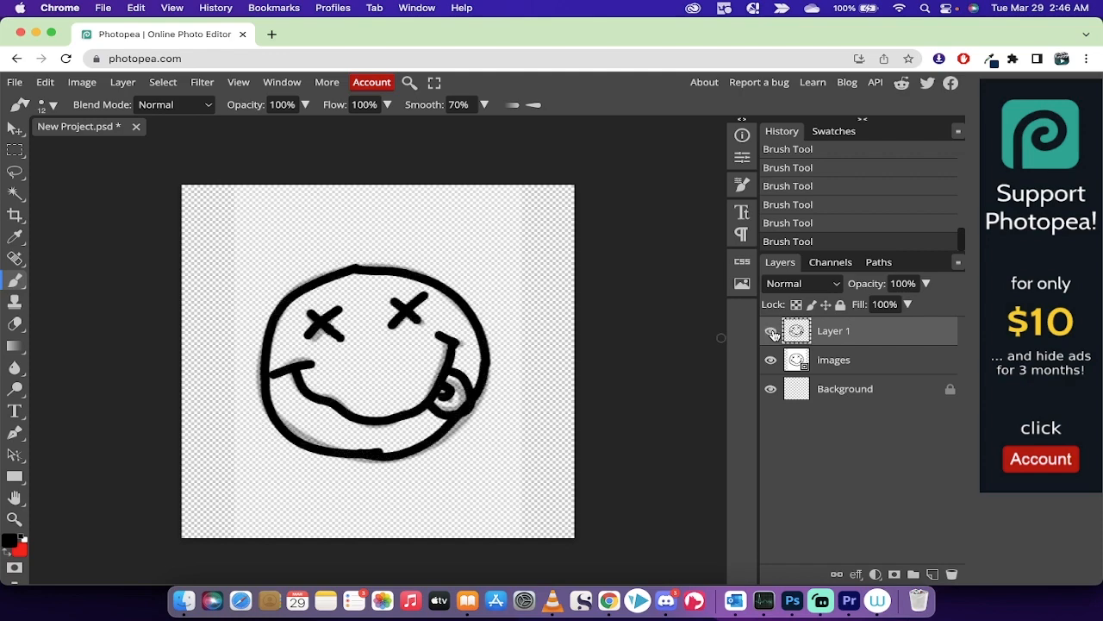
pyautogui.click(771, 332)
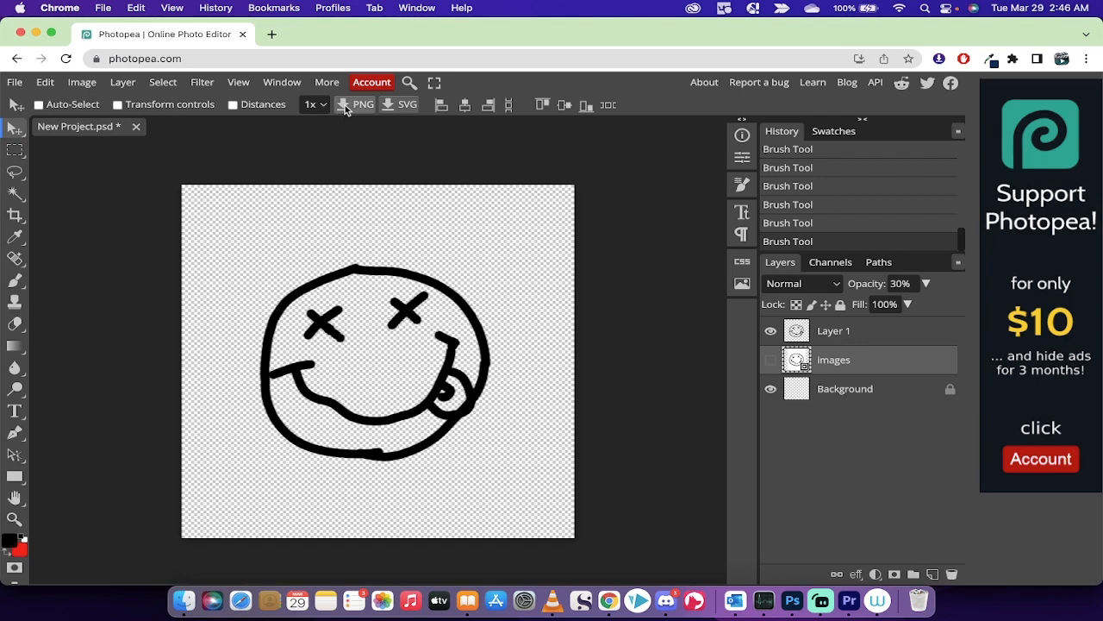
pyautogui.moveTo(362, 103)
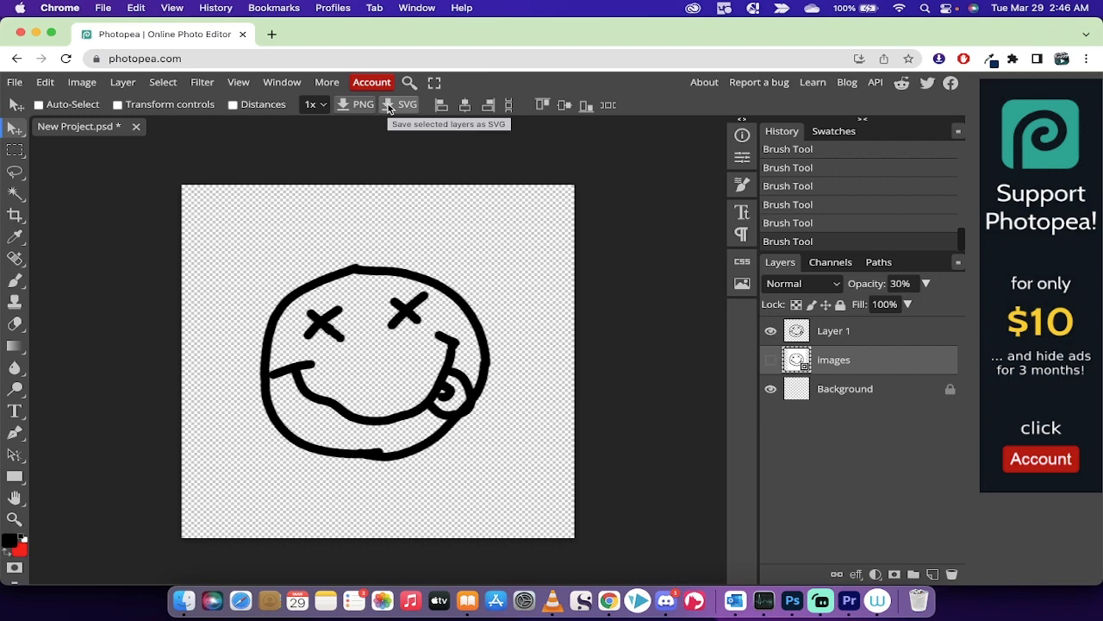
pyautogui.moveTo(349, 112)
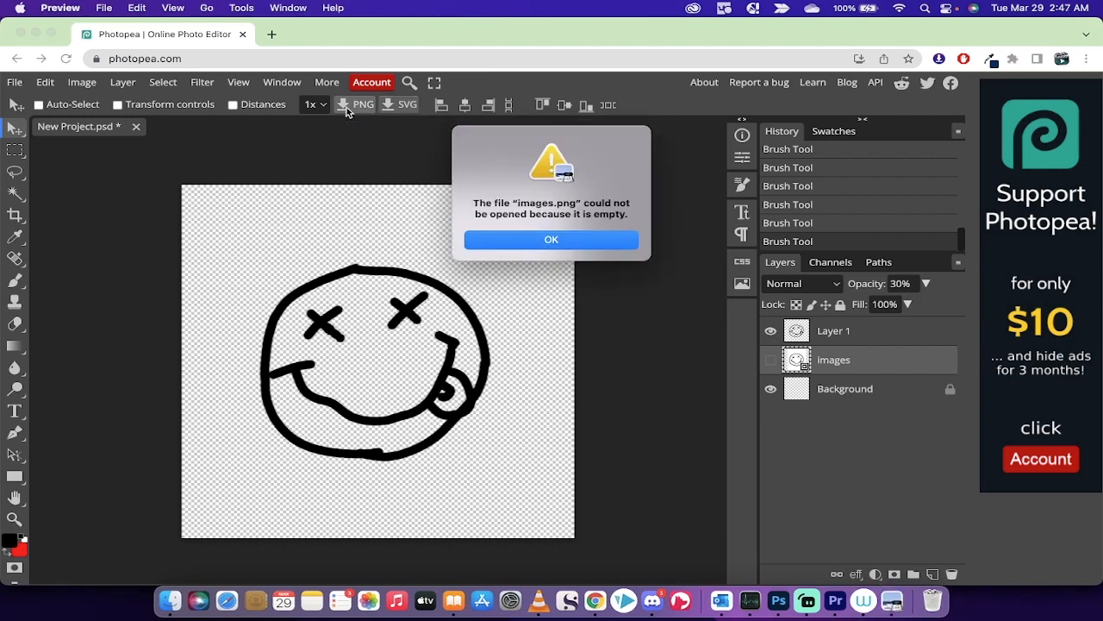
pyautogui.moveTo(550, 244)
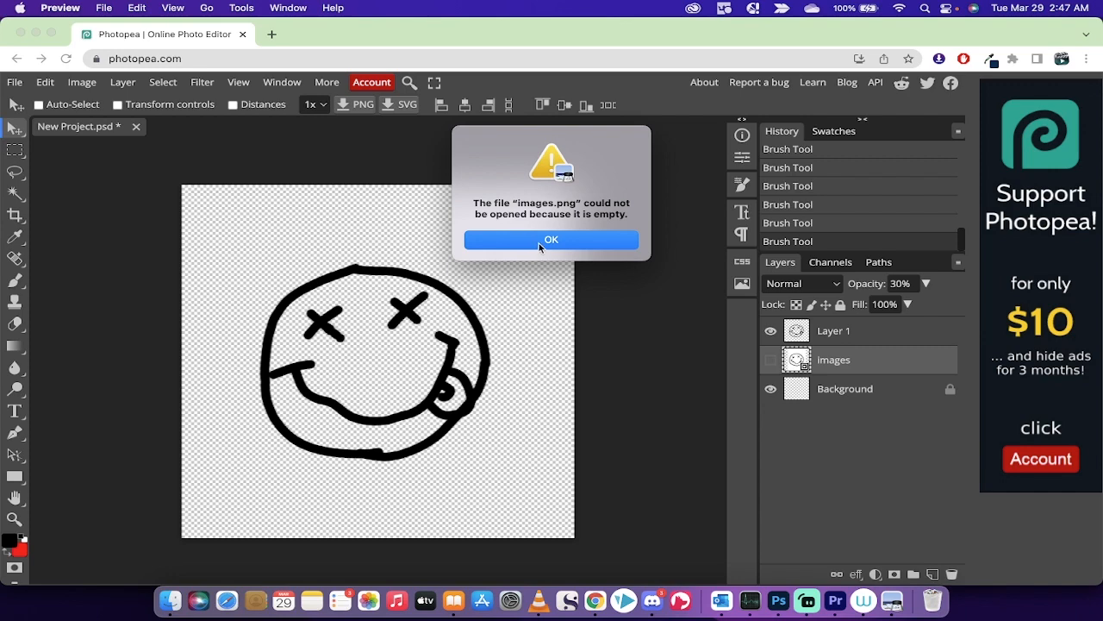
pyautogui.click(551, 240)
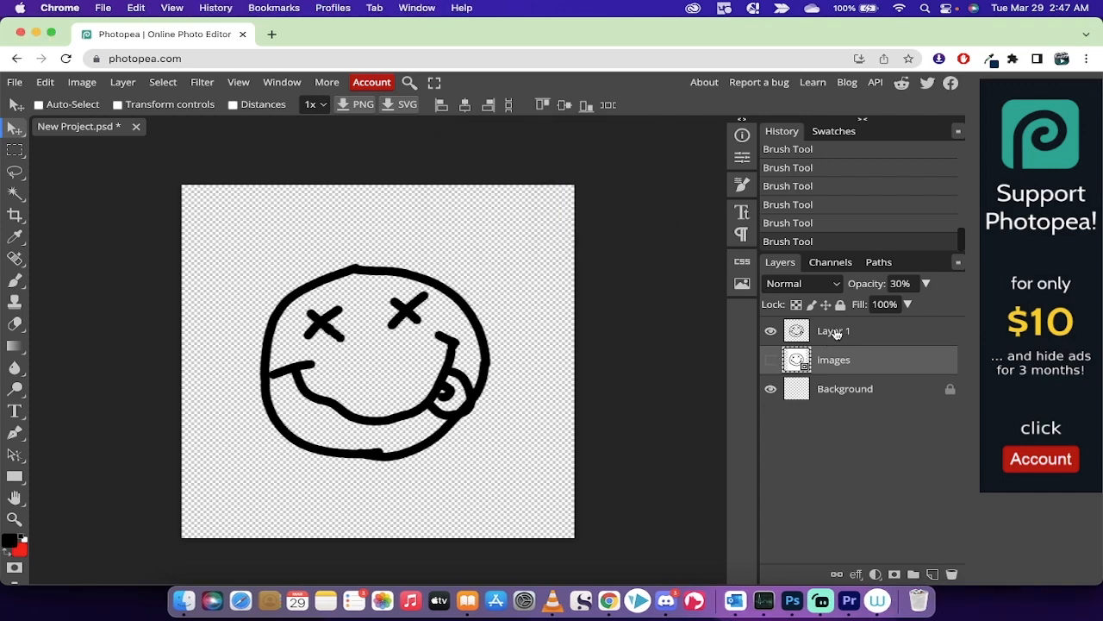
# Export Layer 1 with the traced smiley as PNG and close the Preview window
pyautogui.click(833, 330)
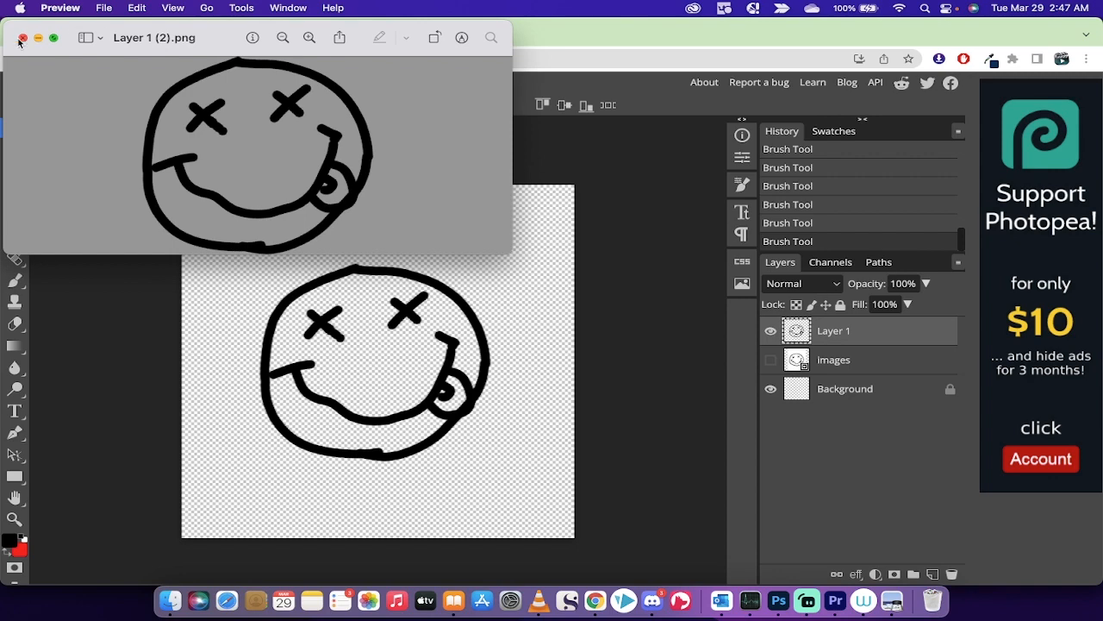
pyautogui.click(23, 38)
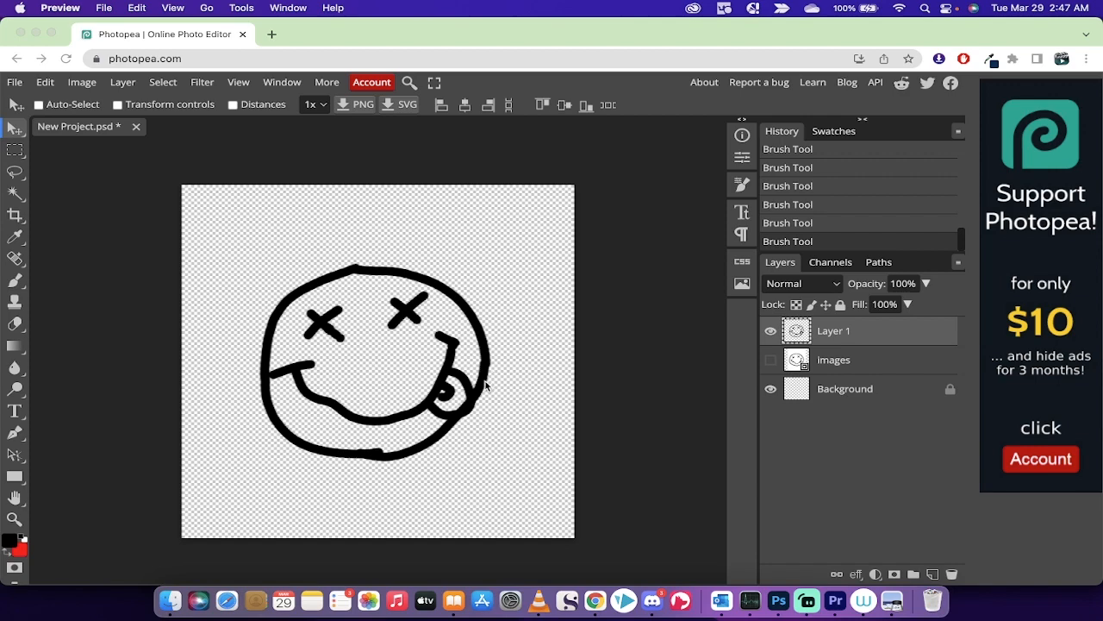
pyautogui.moveTo(806, 599)
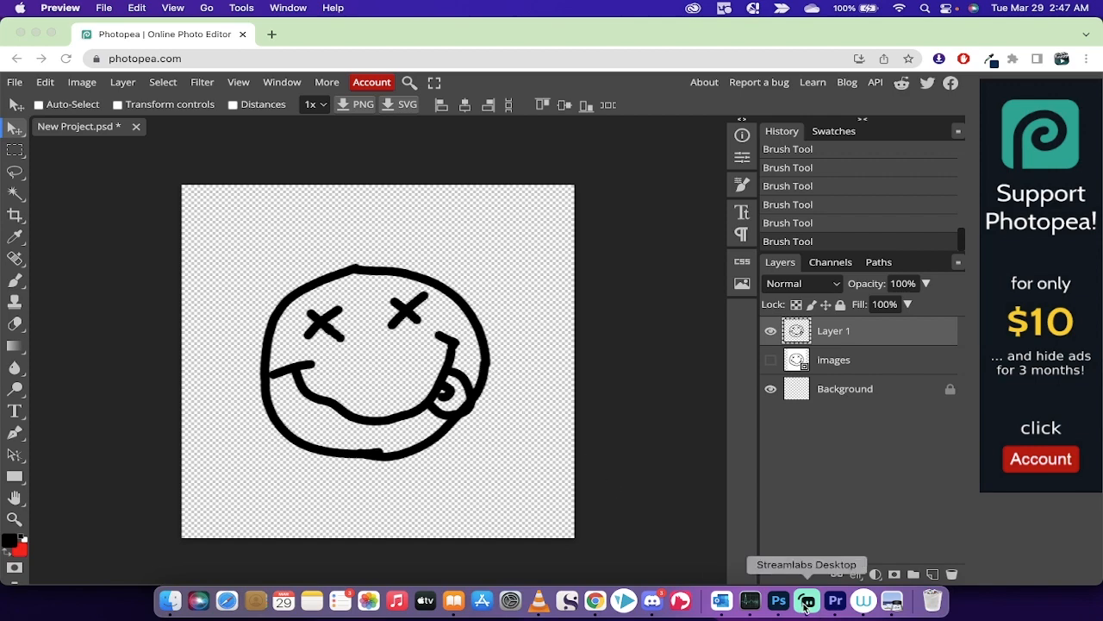